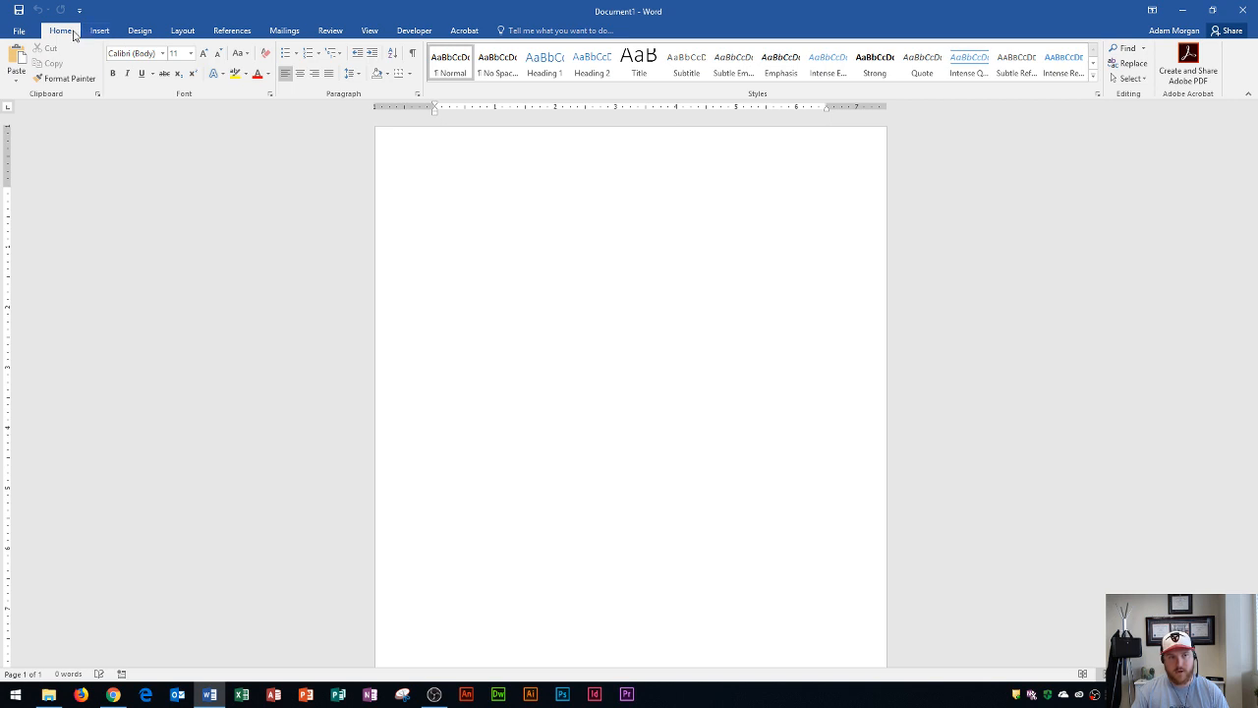
Step: Browse the Insert, Layout and Home ribbons, then land on the References commands
{"action": "left_click", "coordinate": [98, 29]}
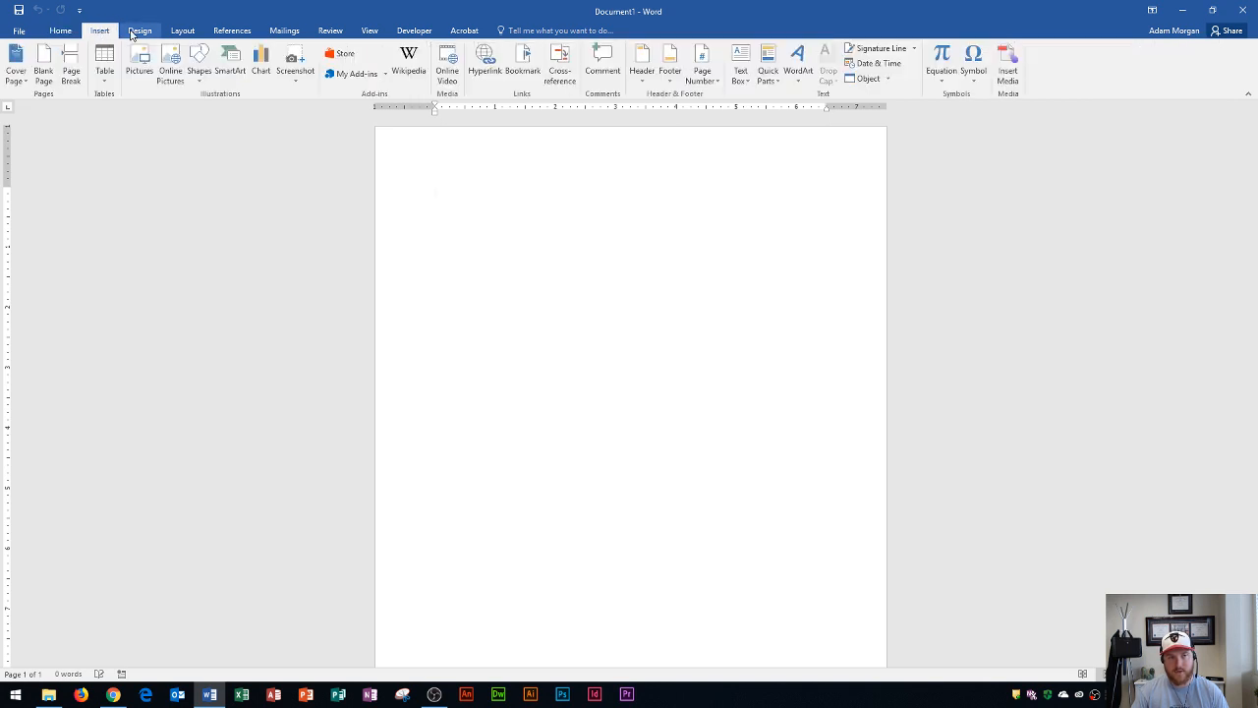
{"action": "left_click", "coordinate": [181, 32]}
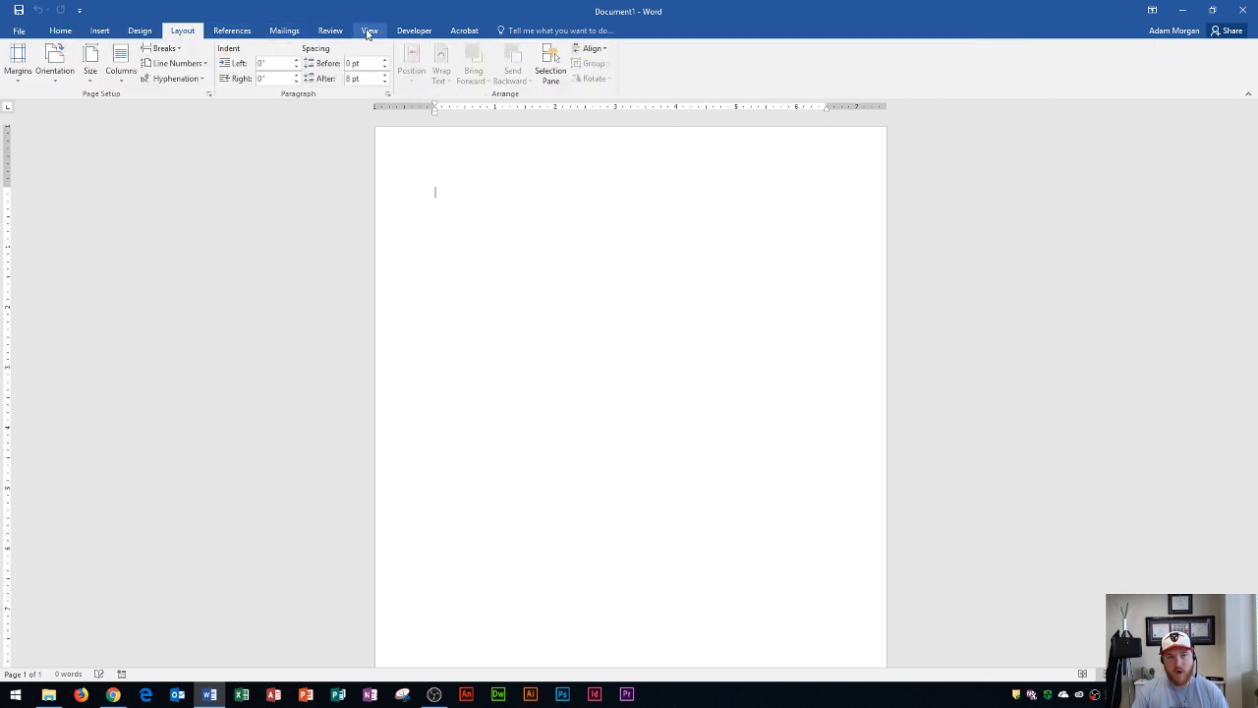
{"action": "mouse_move", "coordinate": [232, 31]}
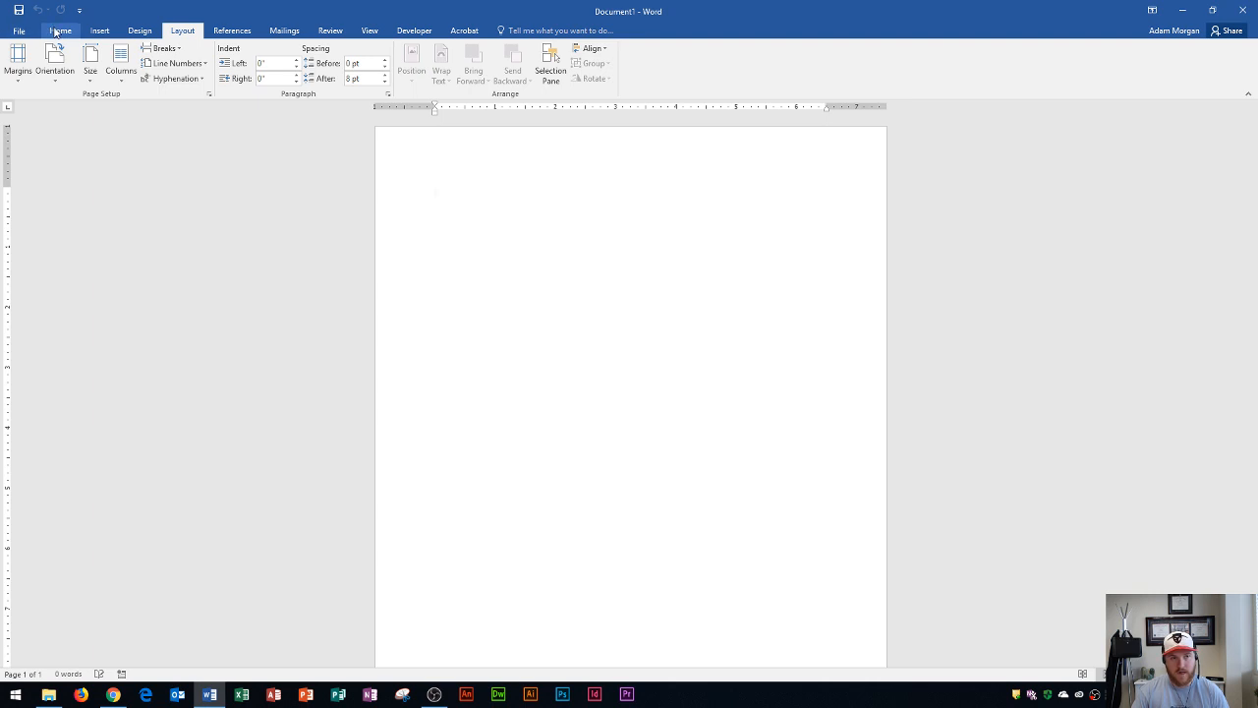
{"action": "left_click", "coordinate": [59, 32]}
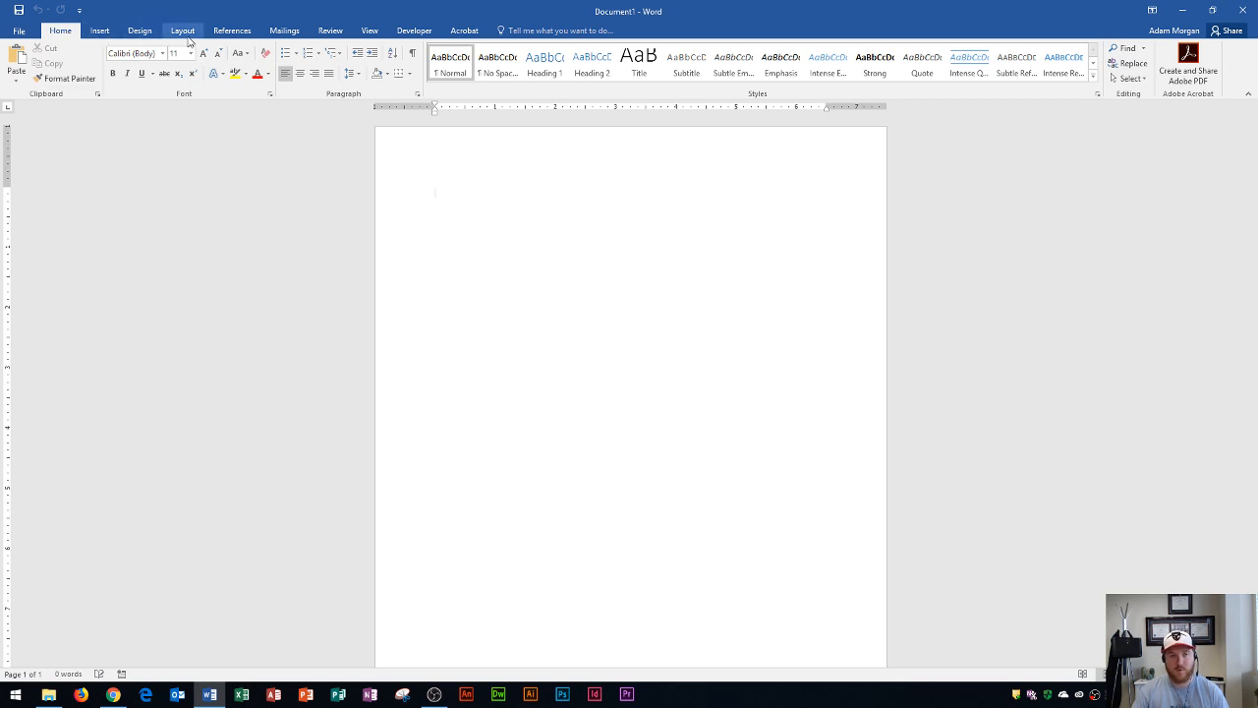
{"action": "left_click", "coordinate": [232, 31]}
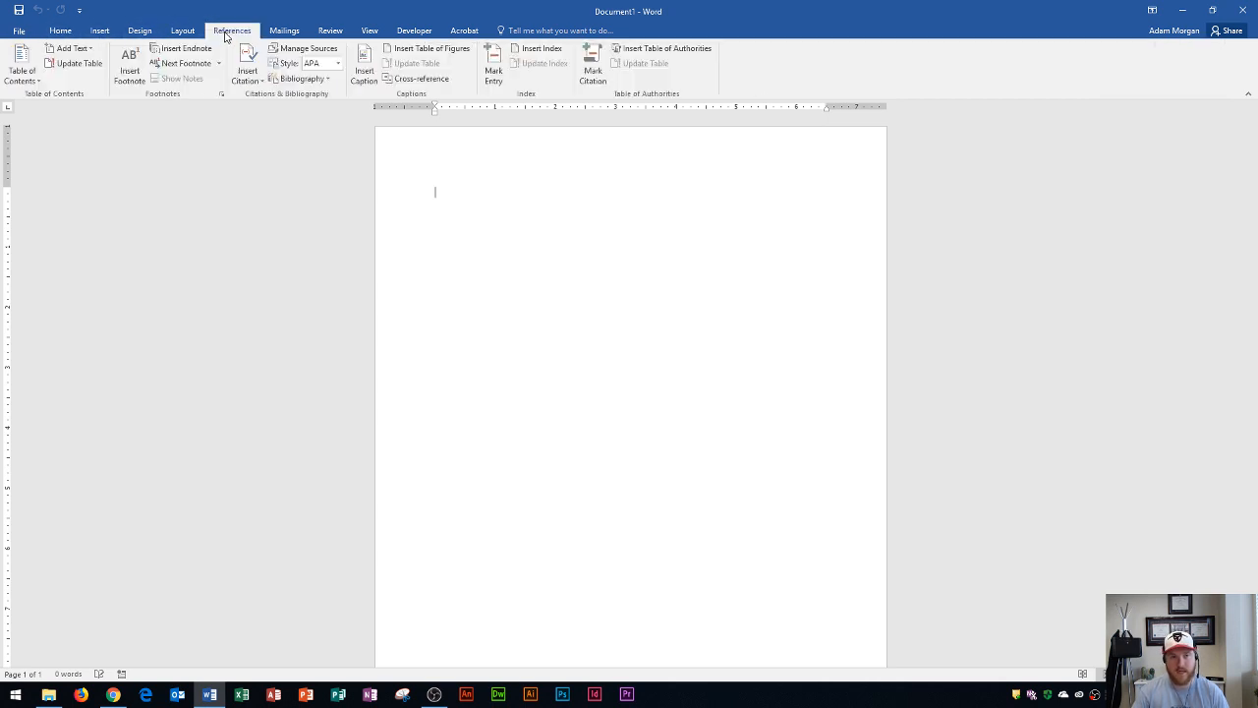
{"action": "mouse_move", "coordinate": [220, 19]}
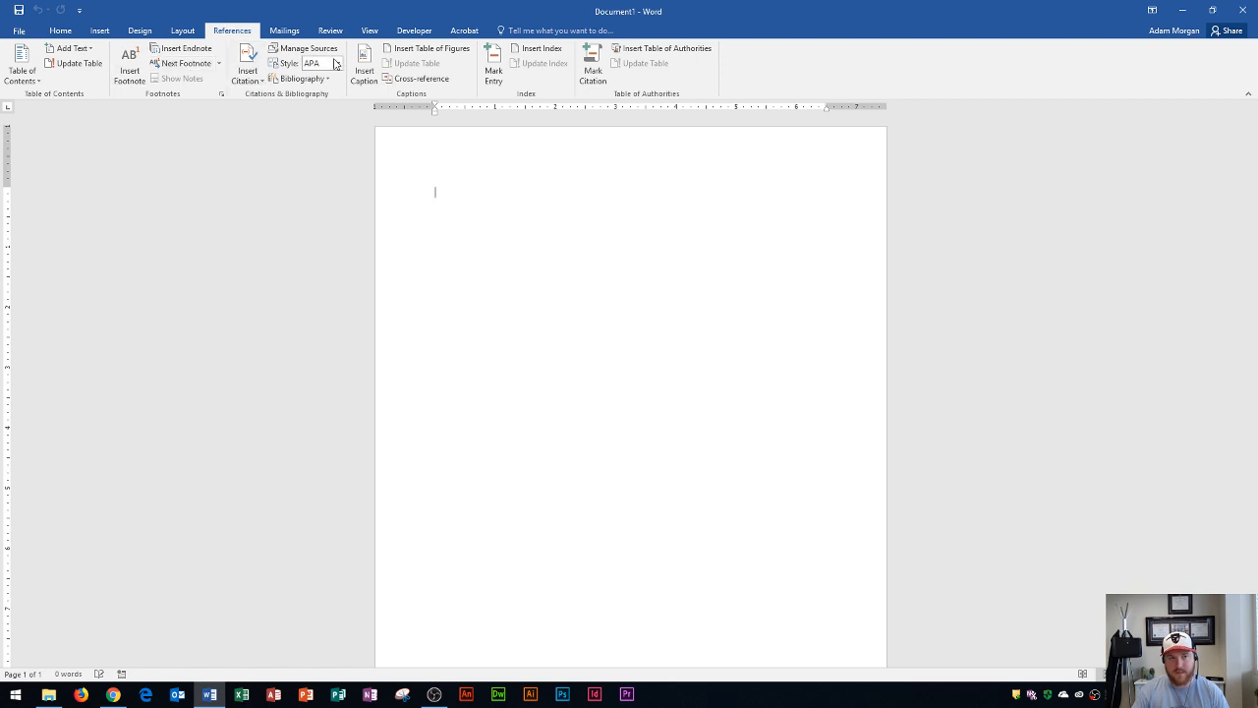
{"action": "mouse_move", "coordinate": [59, 31]}
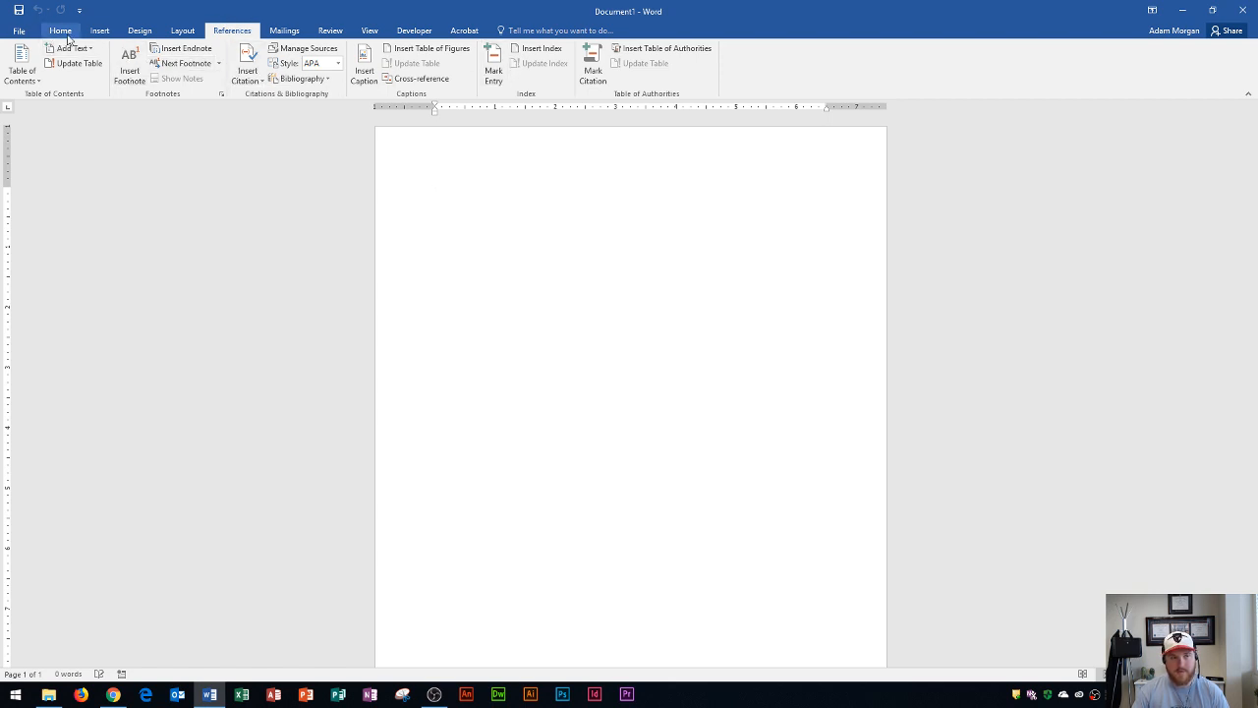
Step: Return to the Home ribbon and survey its Font and Paragraph formatting groups
{"action": "left_click", "coordinate": [59, 31]}
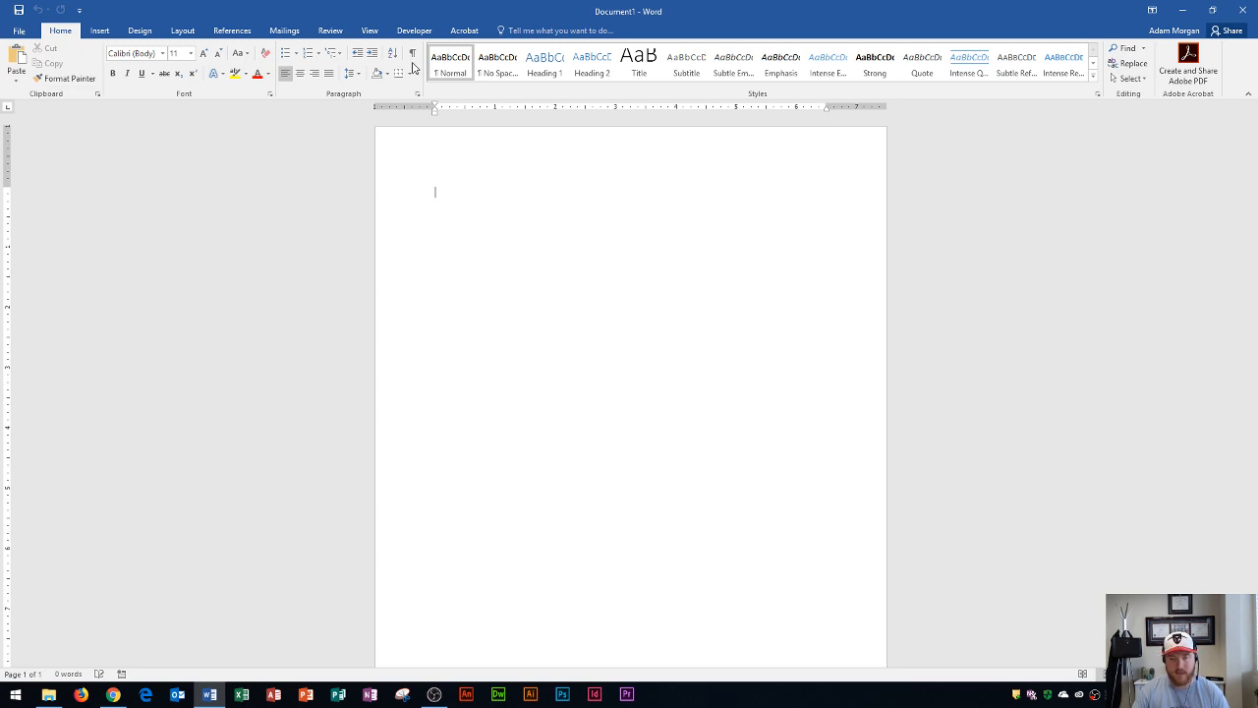
{"action": "mouse_move", "coordinate": [1133, 62]}
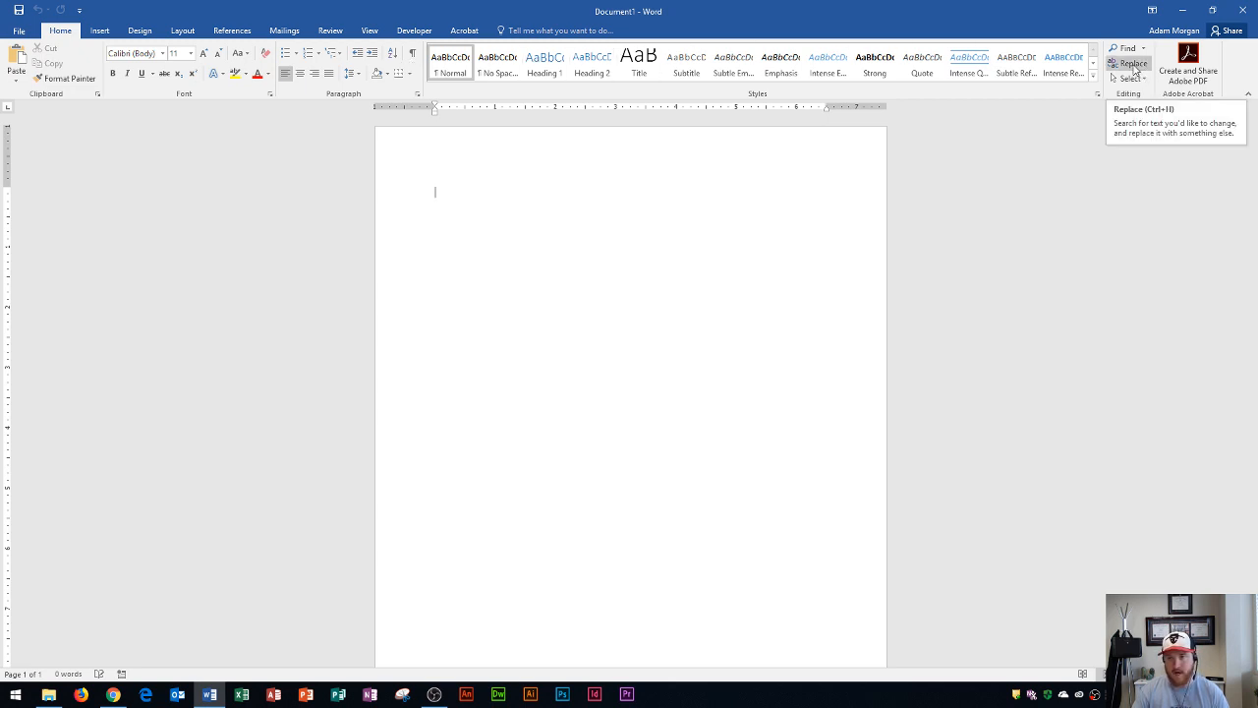
{"action": "mouse_move", "coordinate": [66, 55]}
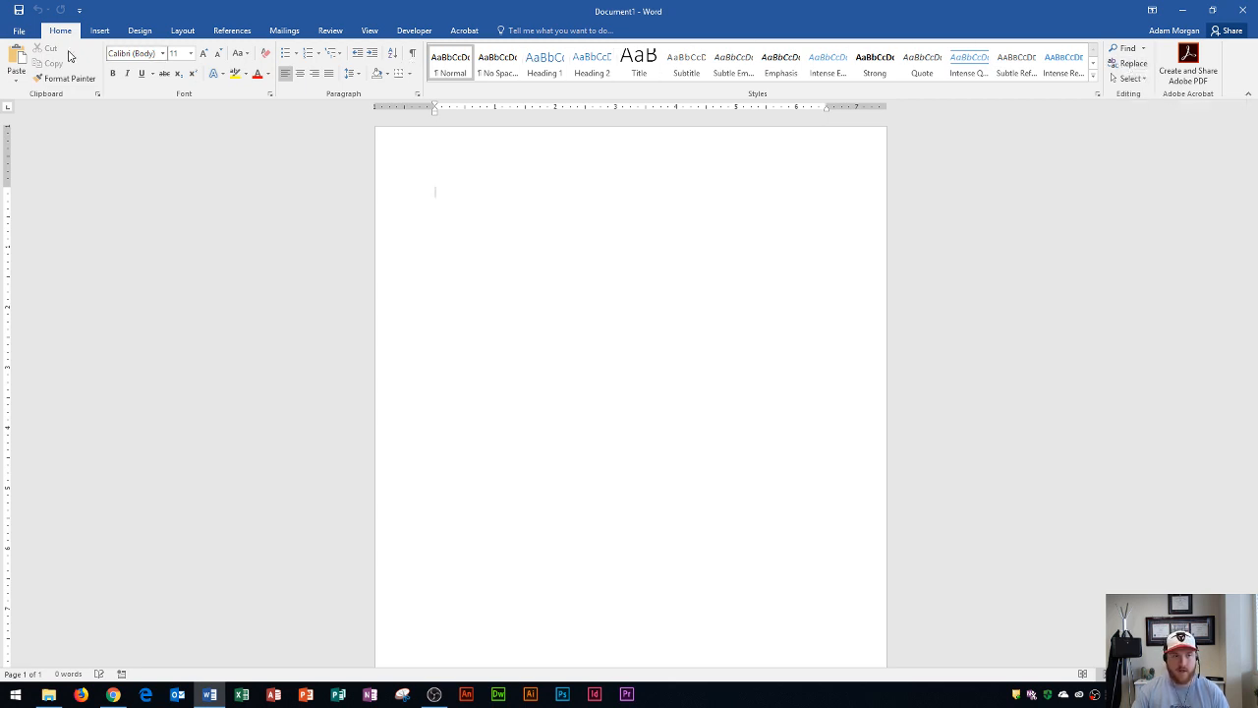
{"action": "mouse_move", "coordinate": [967, 102]}
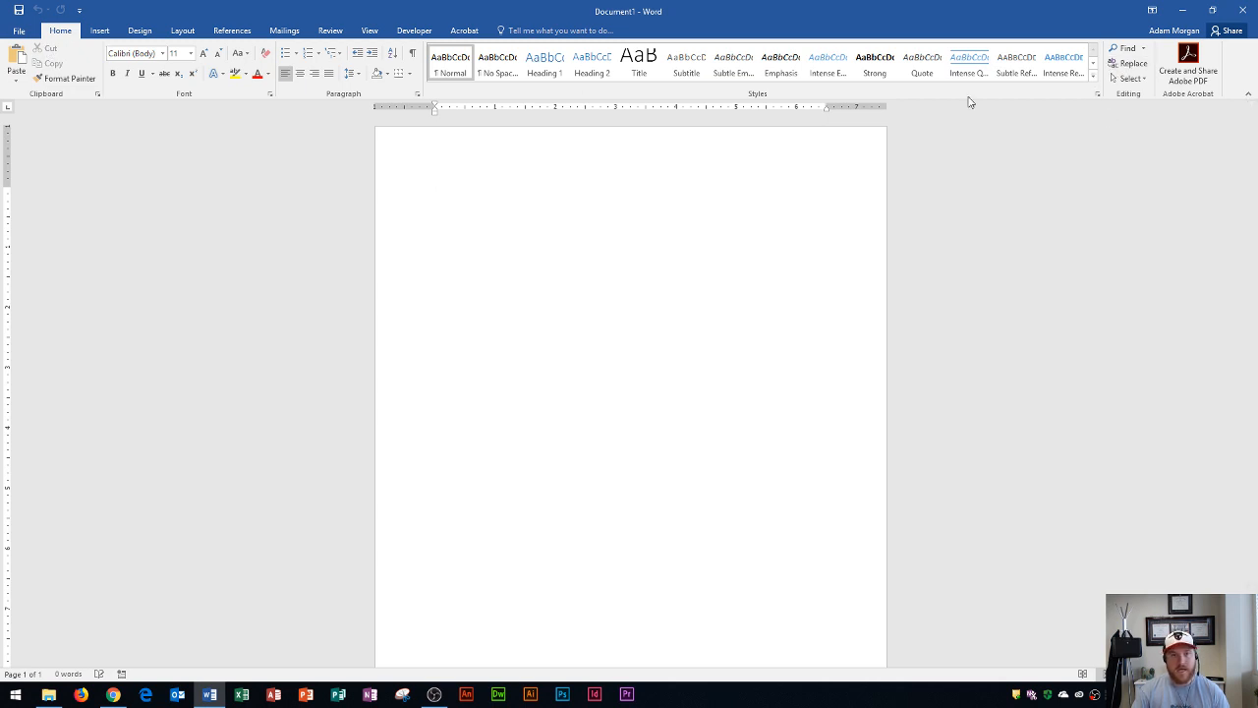
{"action": "mouse_move", "coordinate": [116, 98]}
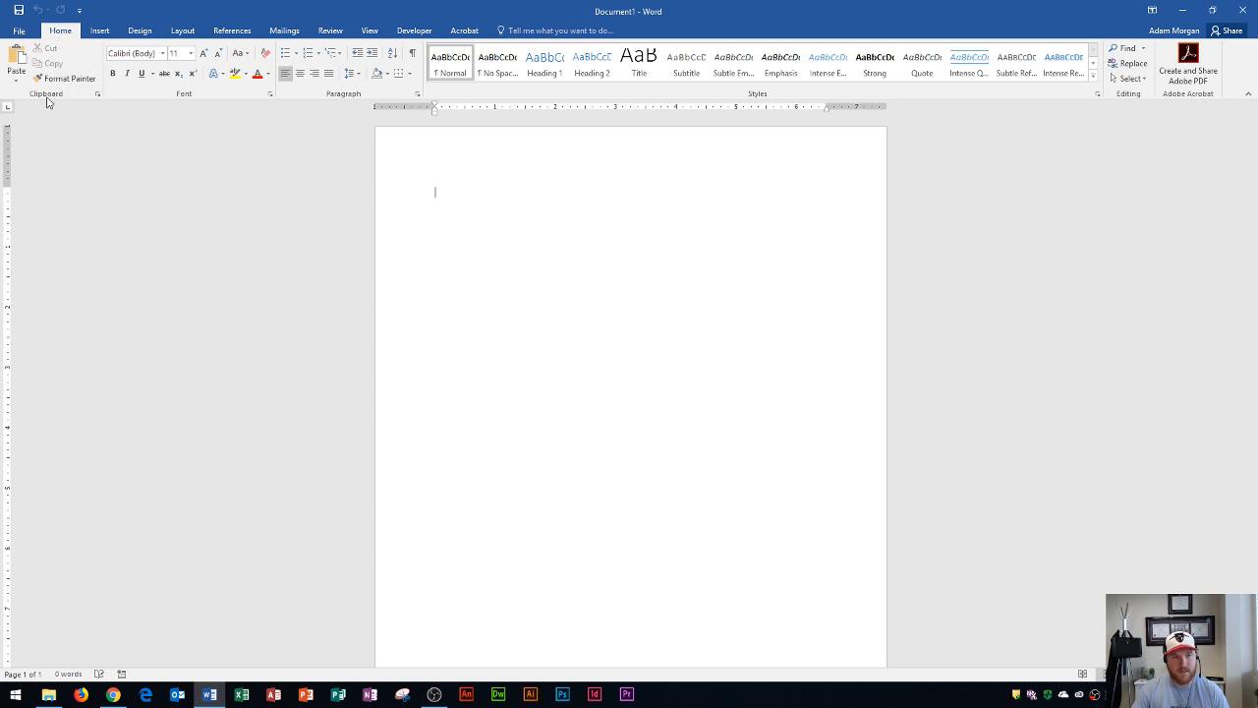
{"action": "mouse_move", "coordinate": [332, 102]}
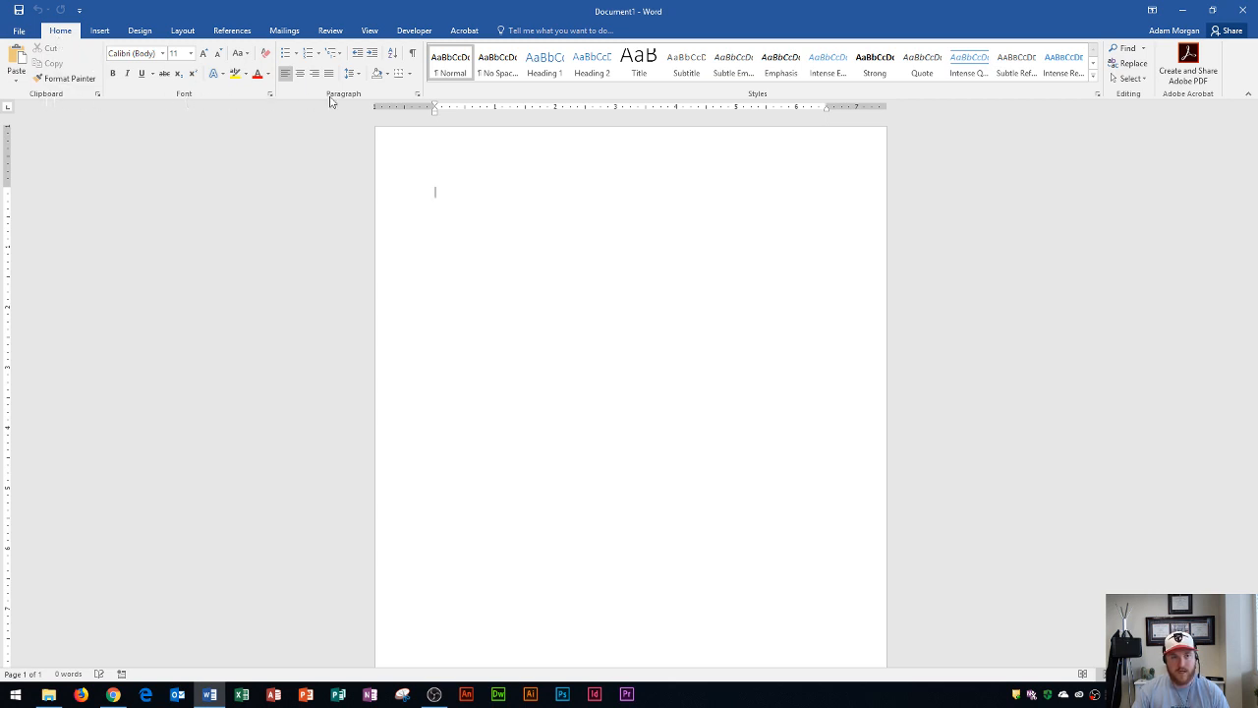
{"action": "mouse_move", "coordinate": [205, 104]}
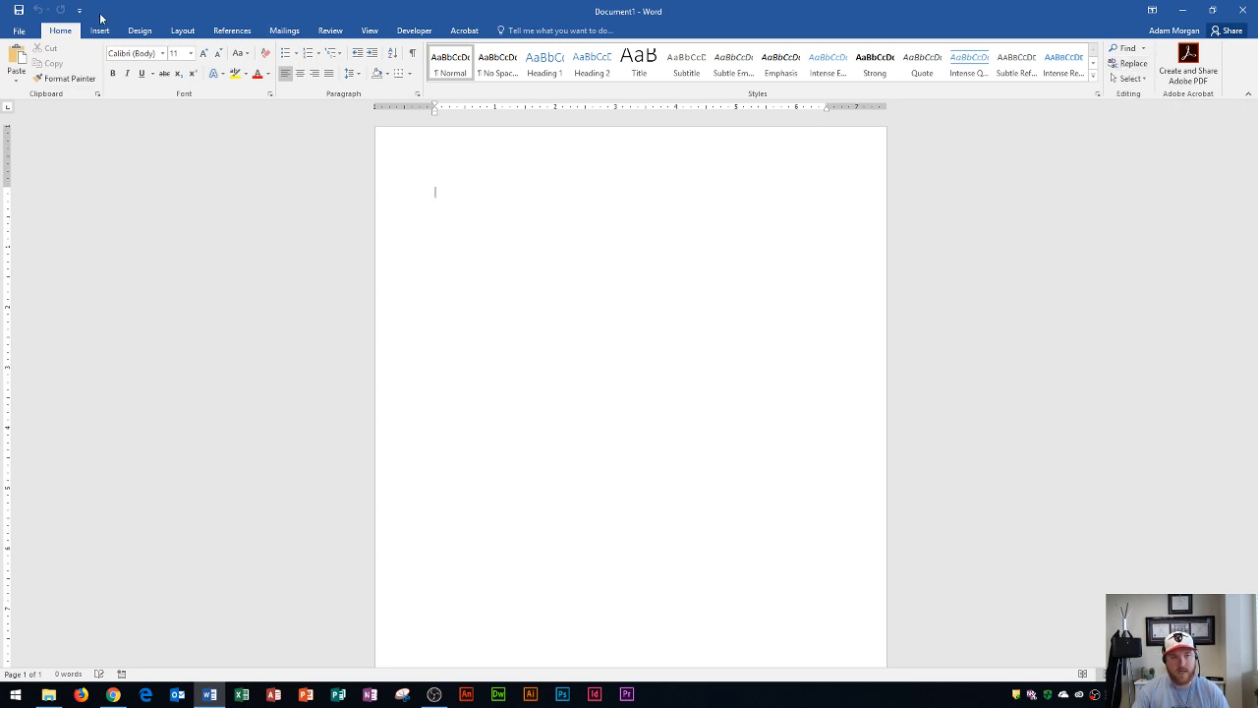
{"action": "mouse_move", "coordinate": [364, 106]}
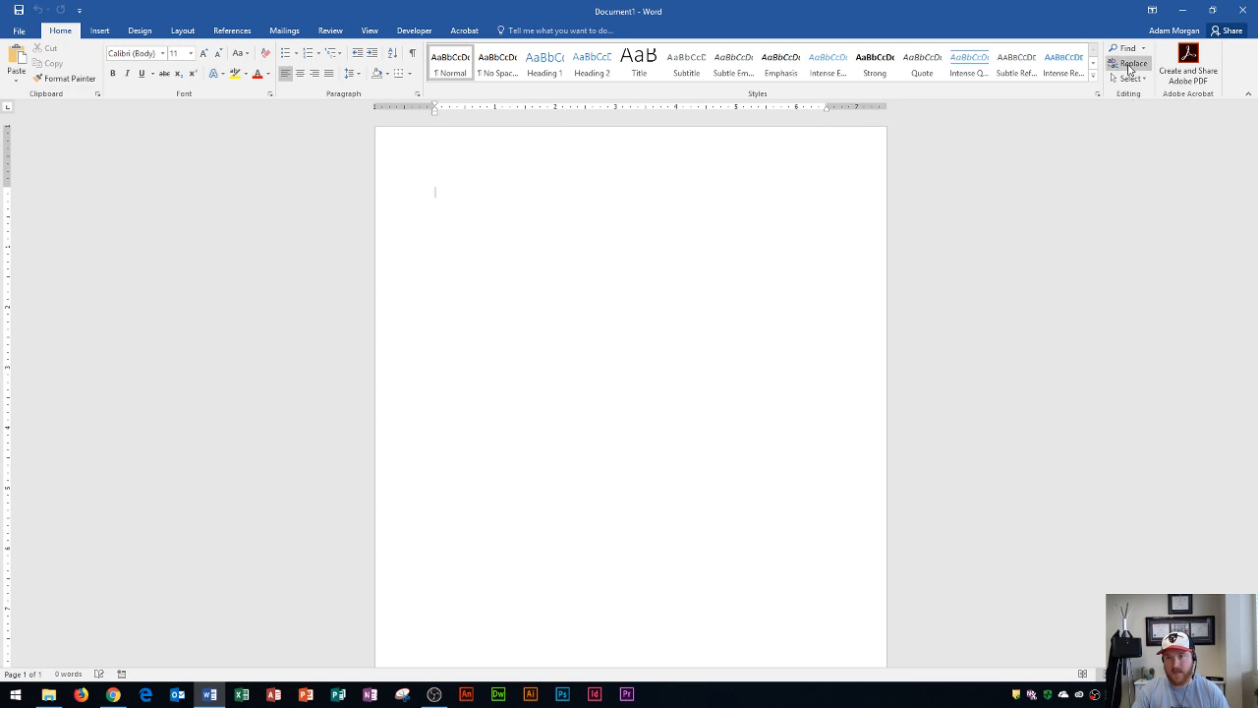
{"action": "mouse_move", "coordinate": [1093, 83]}
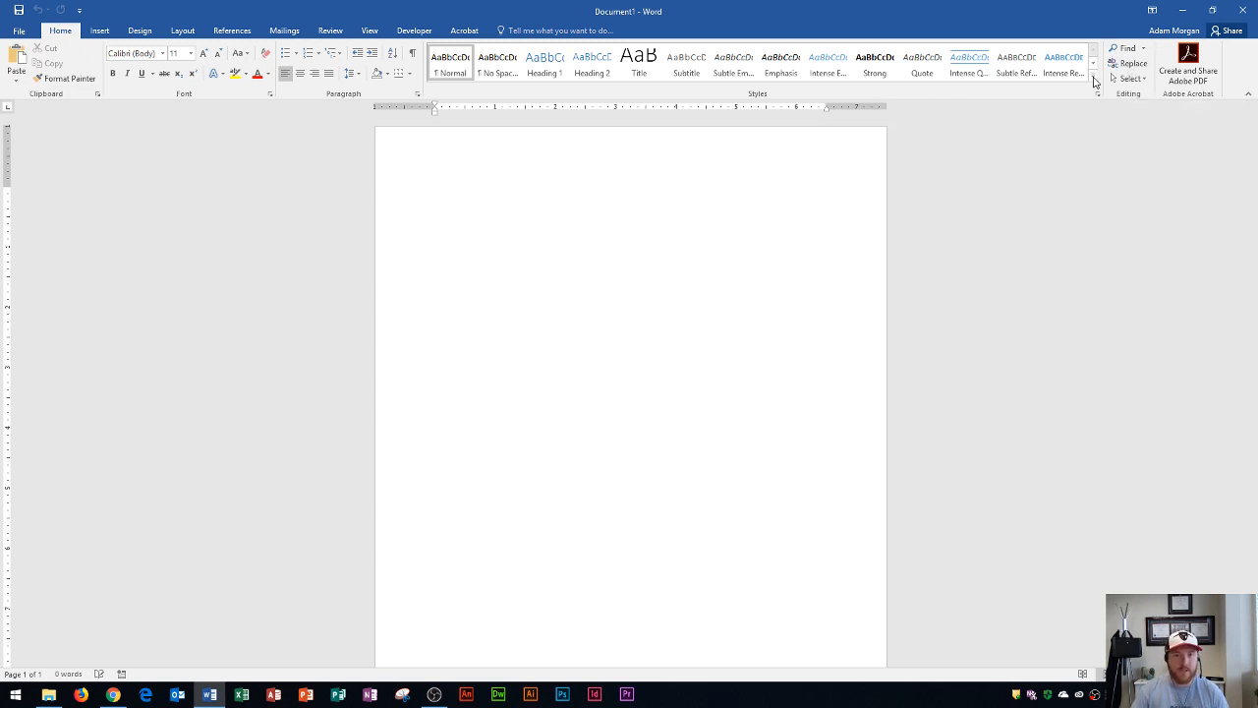
{"action": "mouse_move", "coordinate": [1073, 108]}
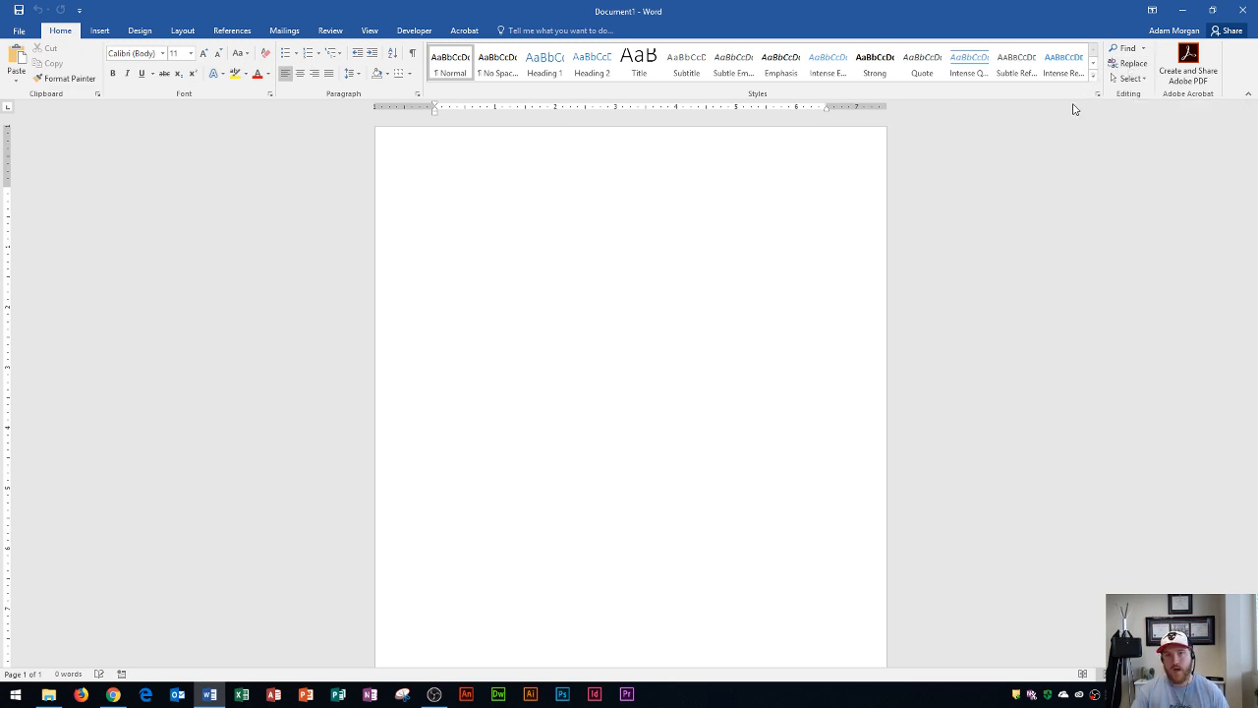
{"action": "left_click", "coordinate": [436, 192]}
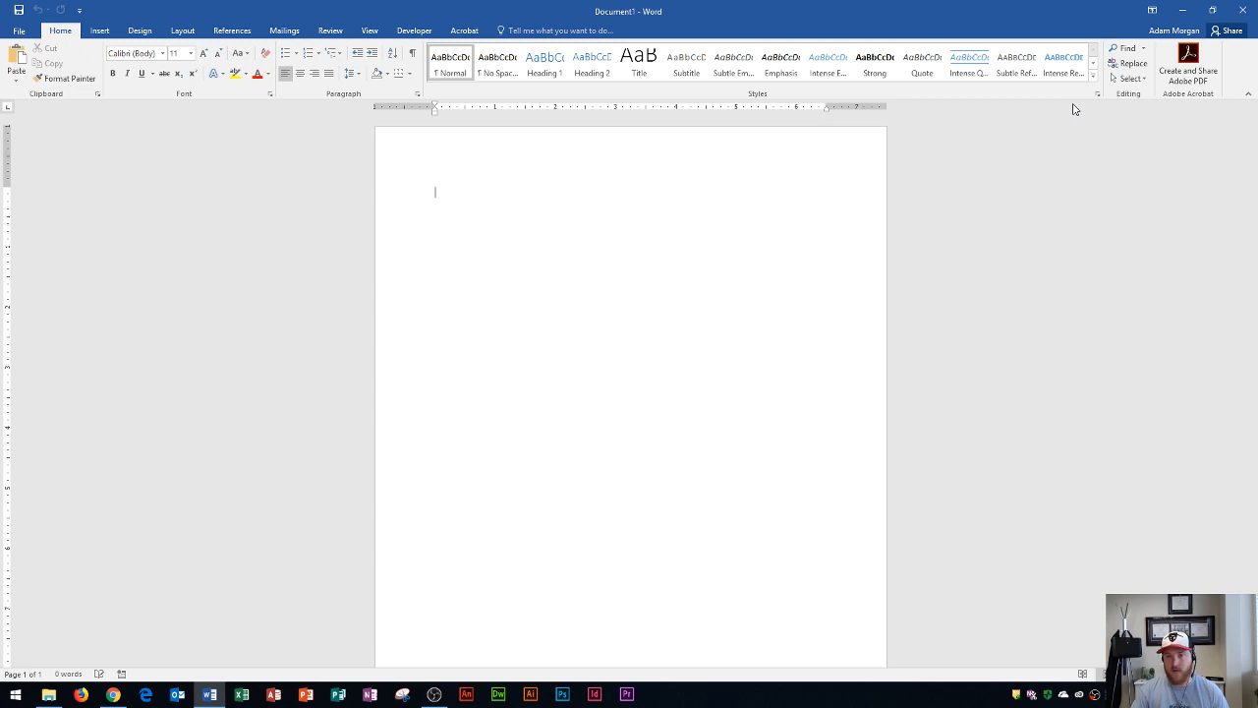
{"action": "mouse_move", "coordinate": [318, 138]}
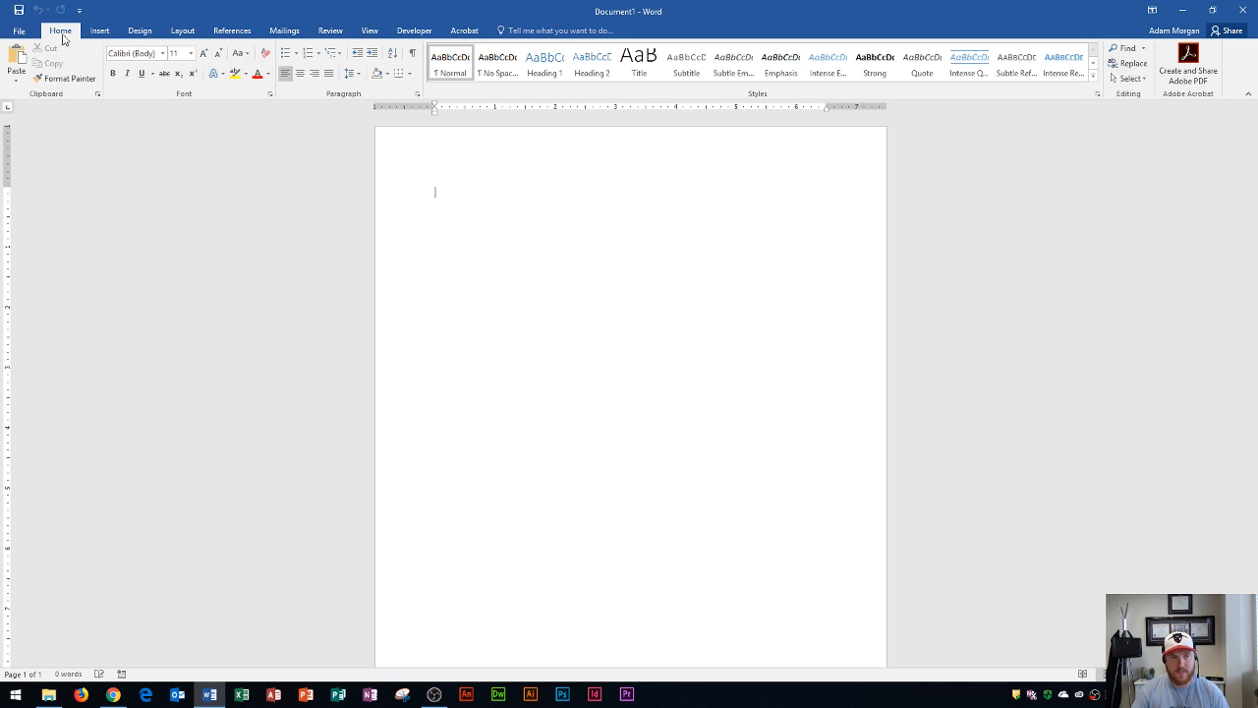
{"action": "mouse_move", "coordinate": [59, 86]}
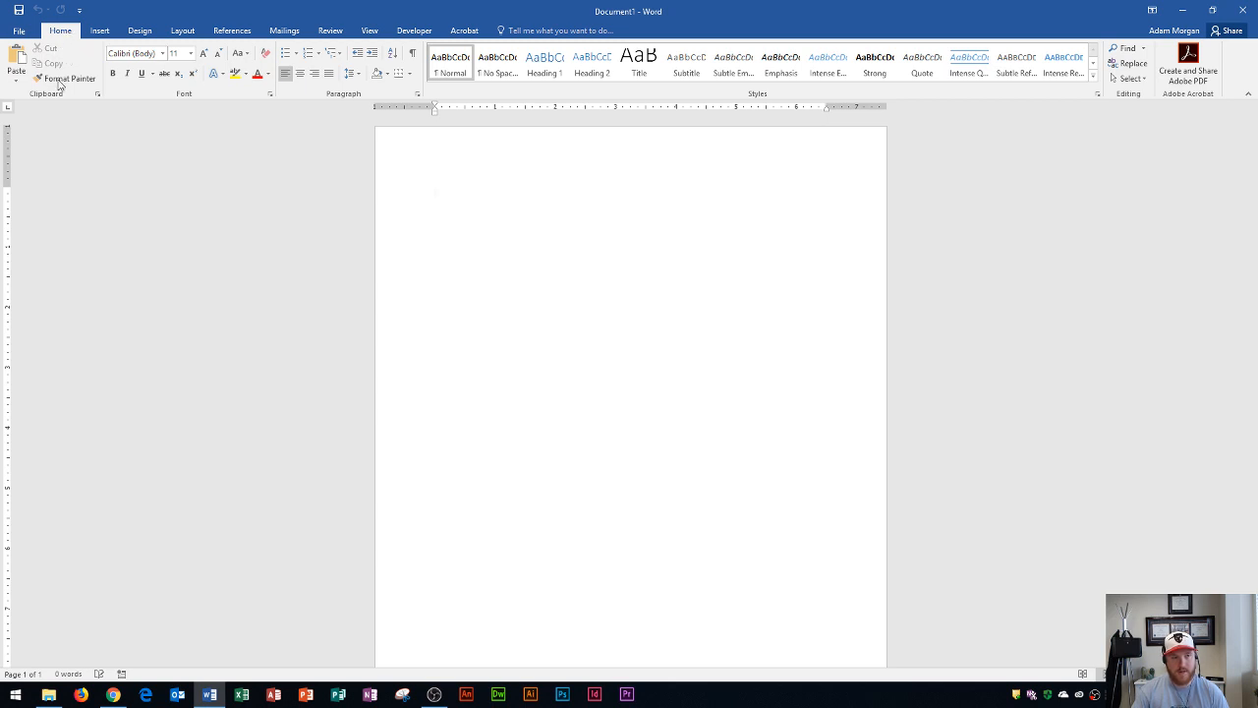
{"action": "mouse_move", "coordinate": [110, 67]}
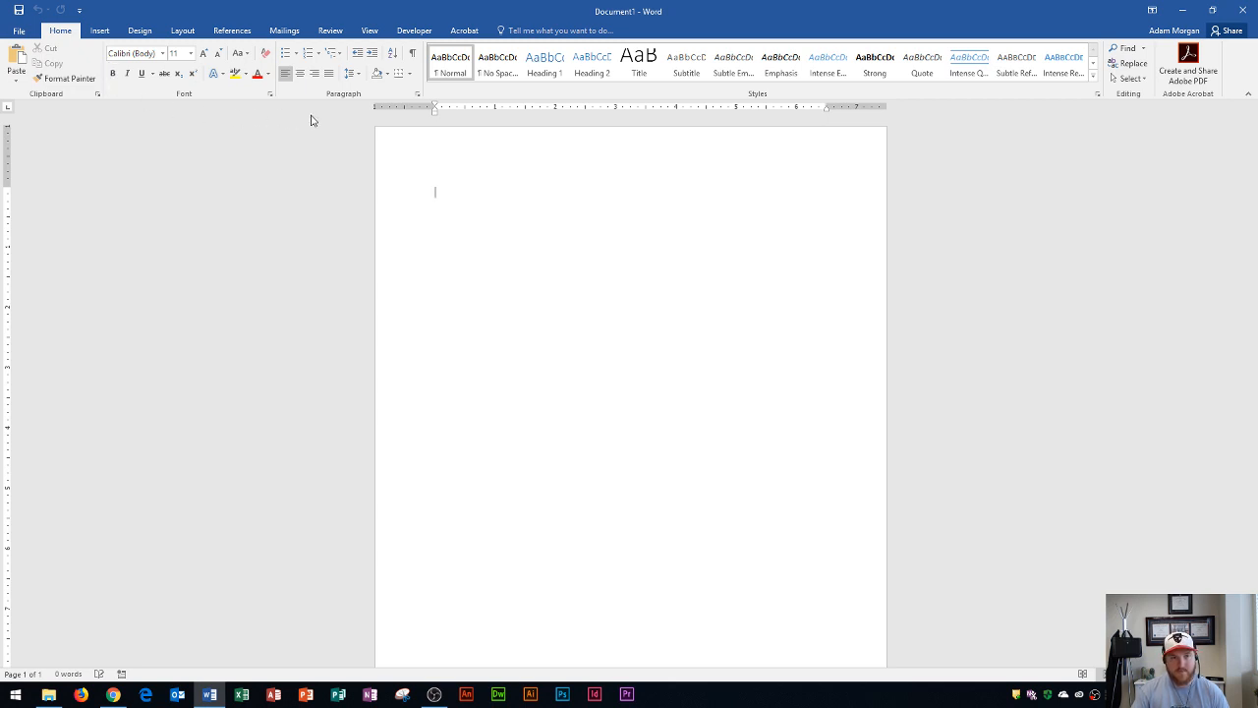
{"action": "mouse_move", "coordinate": [304, 116]}
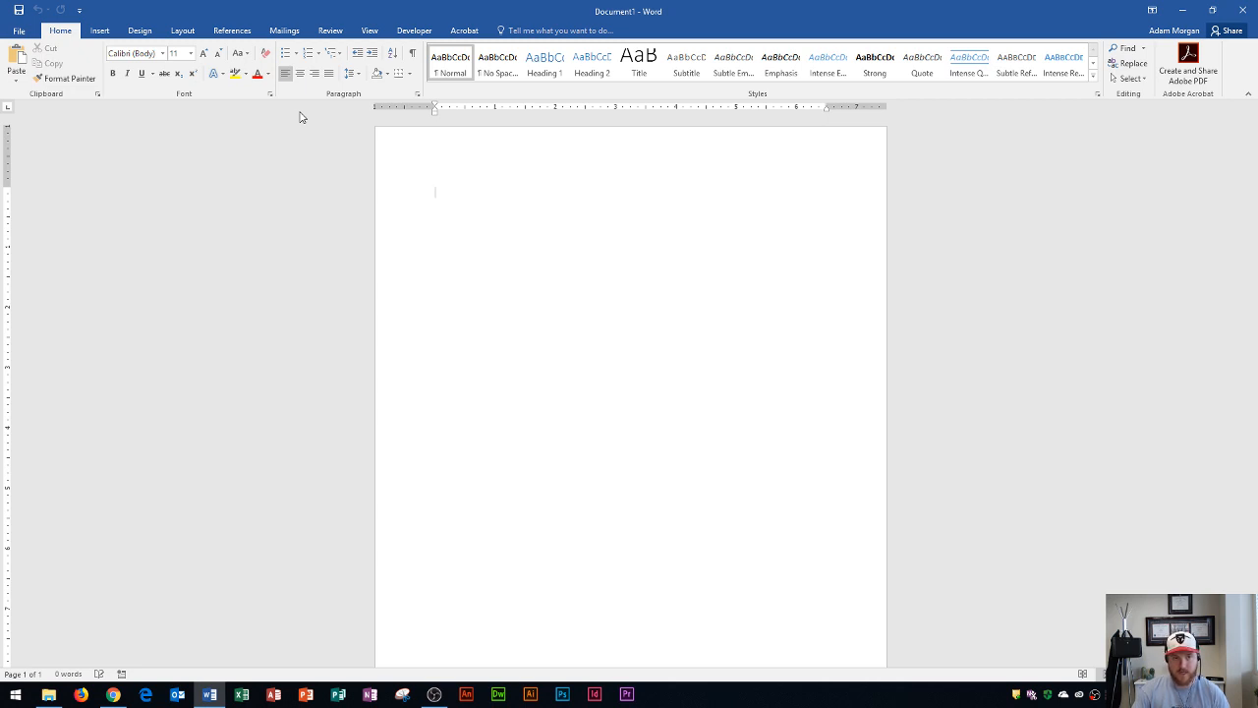
{"action": "mouse_move", "coordinate": [287, 53]}
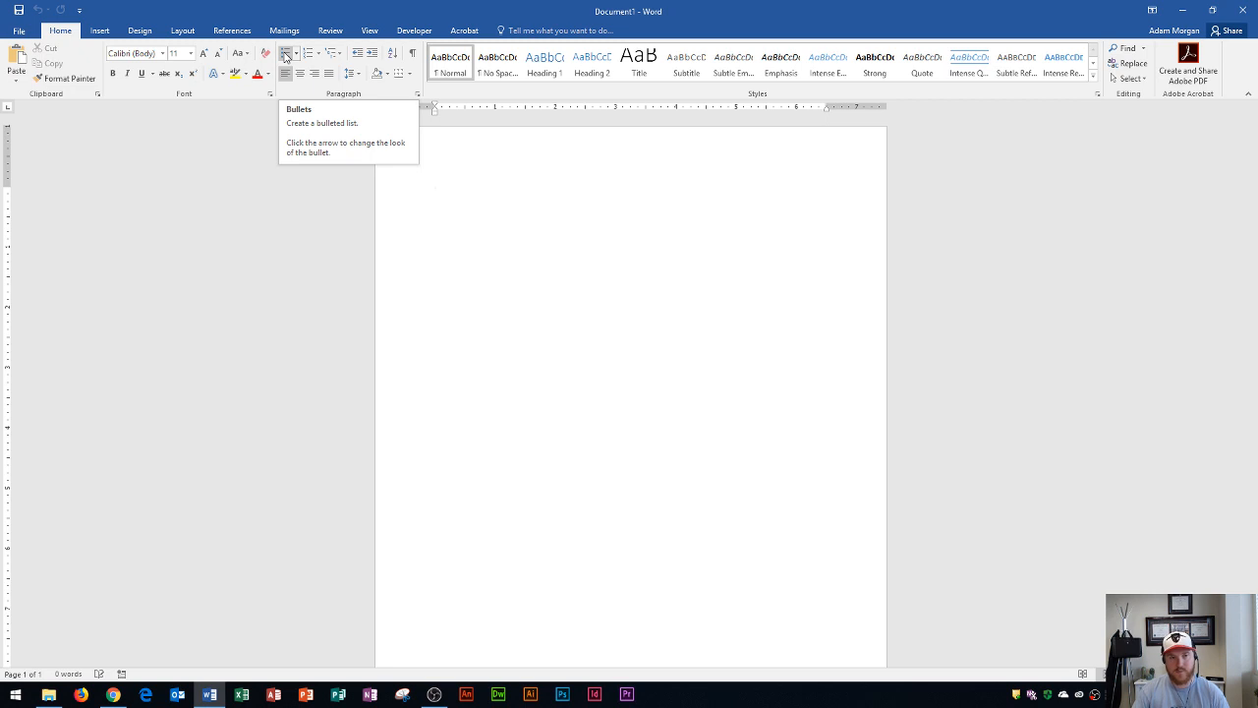
{"action": "left_click", "coordinate": [437, 193]}
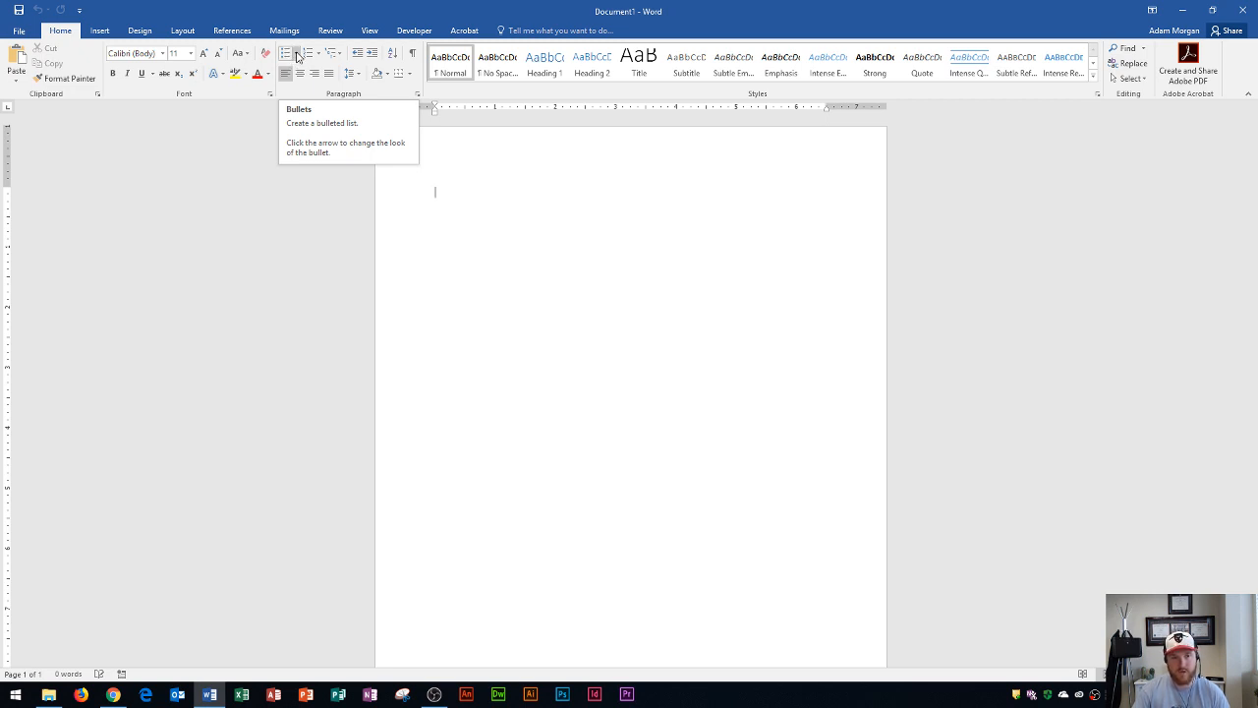
{"action": "left_click", "coordinate": [301, 53]}
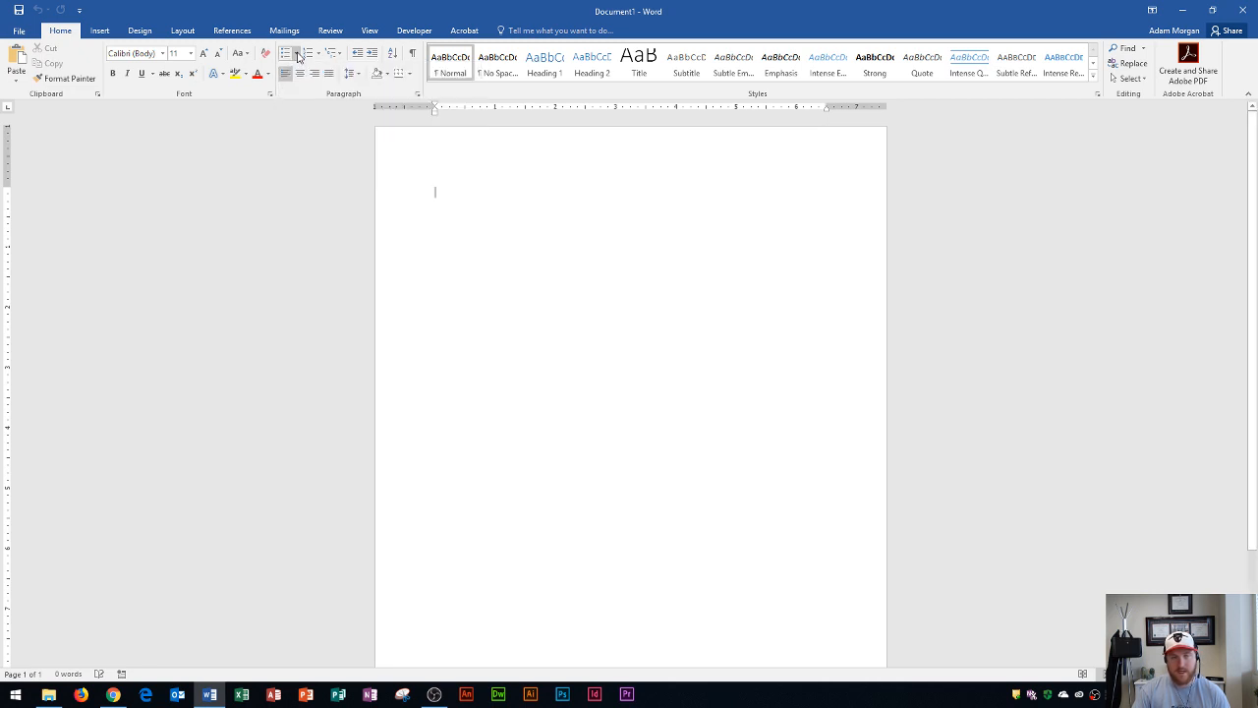
{"action": "mouse_move", "coordinate": [287, 53]}
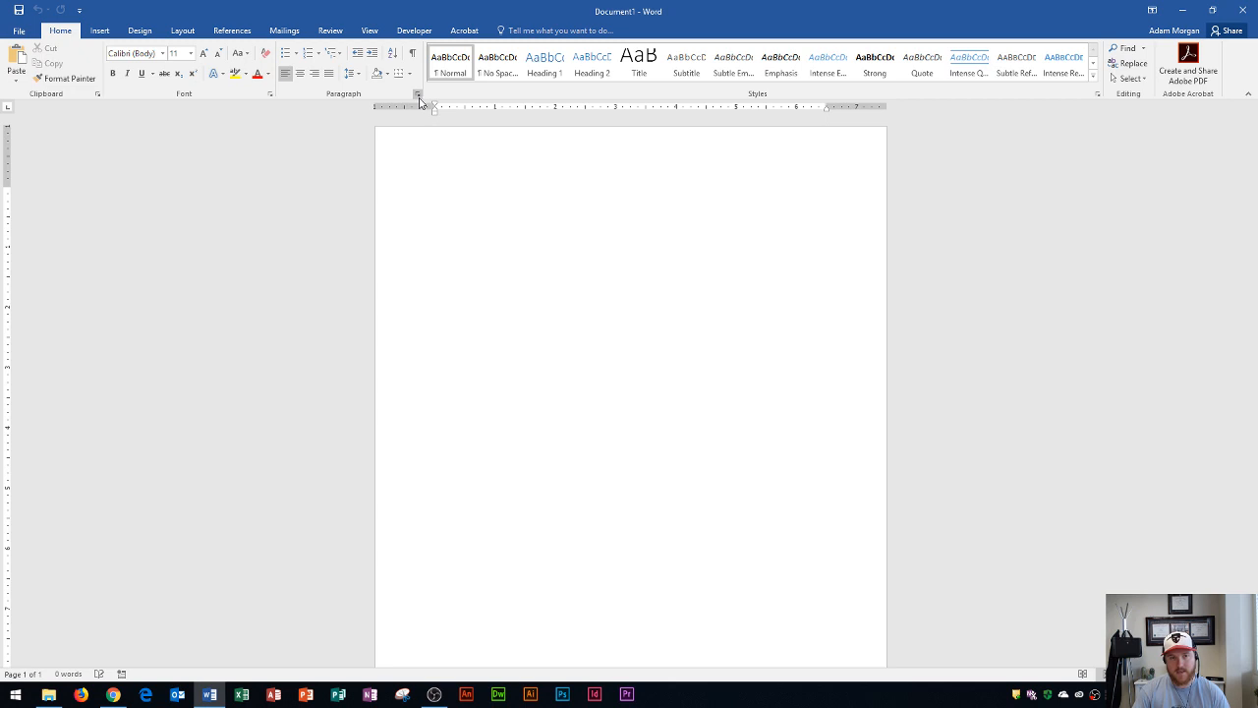
{"action": "left_click", "coordinate": [416, 94]}
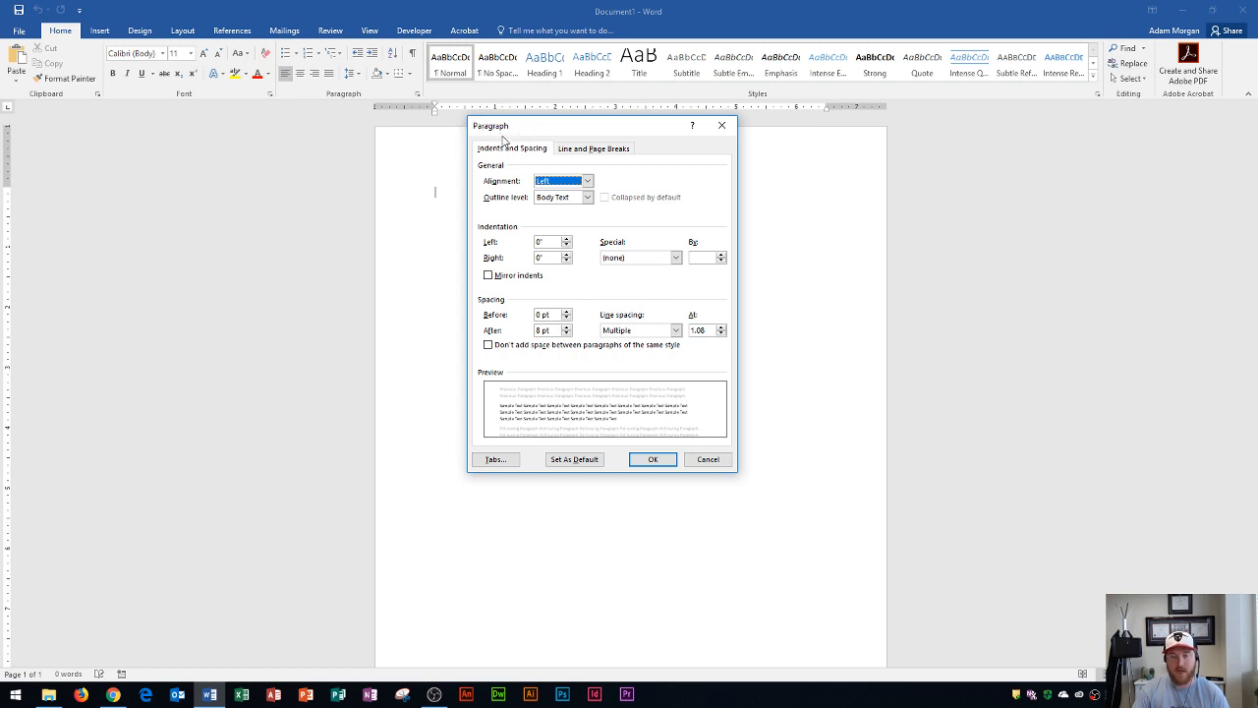
{"action": "mouse_move", "coordinate": [723, 126]}
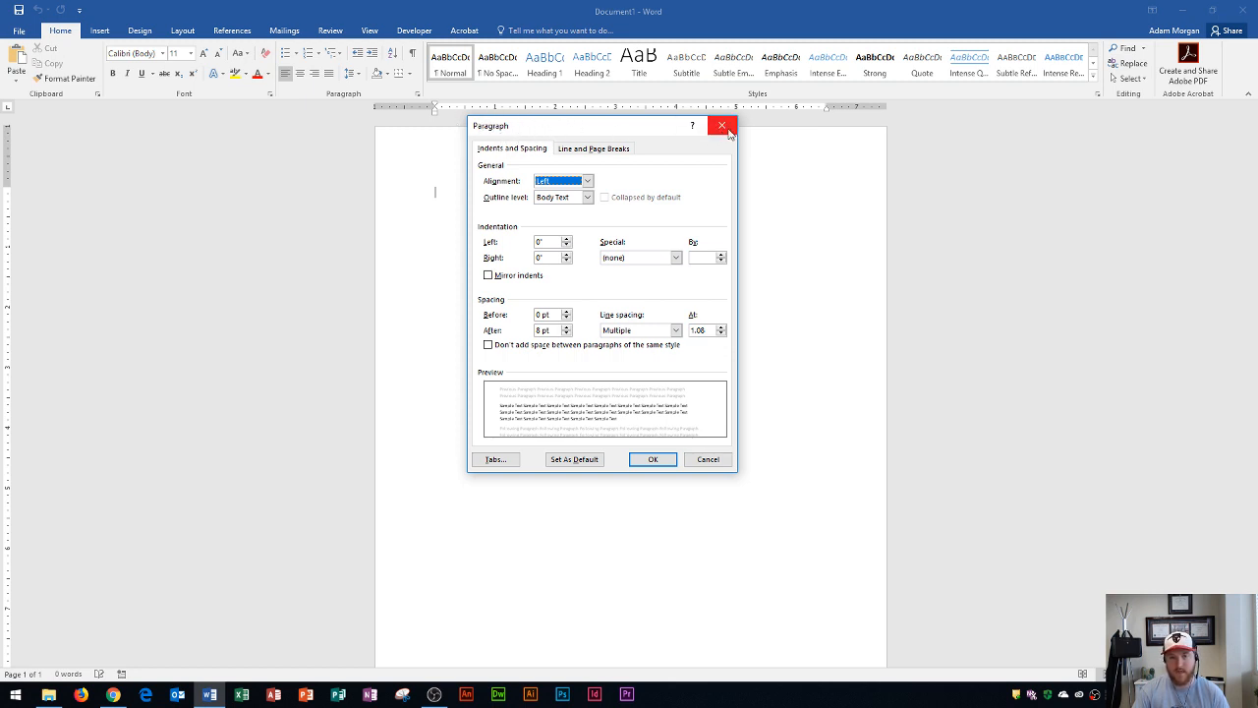
{"action": "mouse_move", "coordinate": [724, 126]}
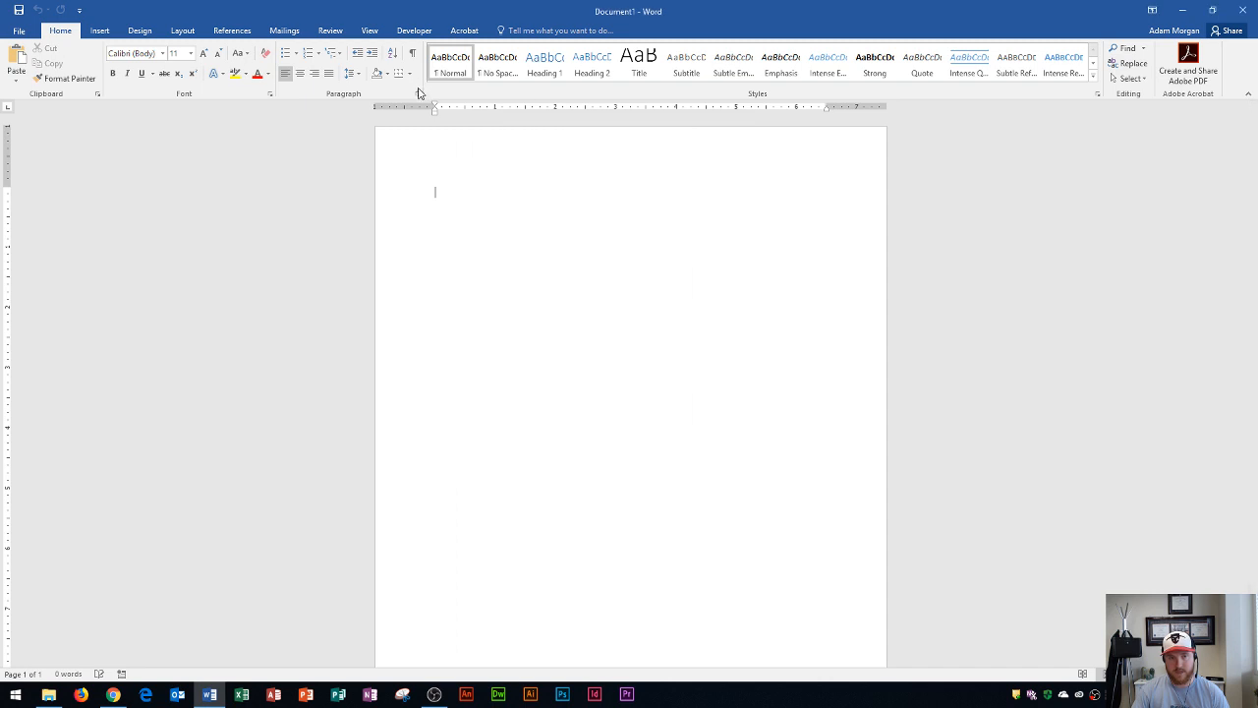
{"action": "mouse_move", "coordinate": [416, 94]}
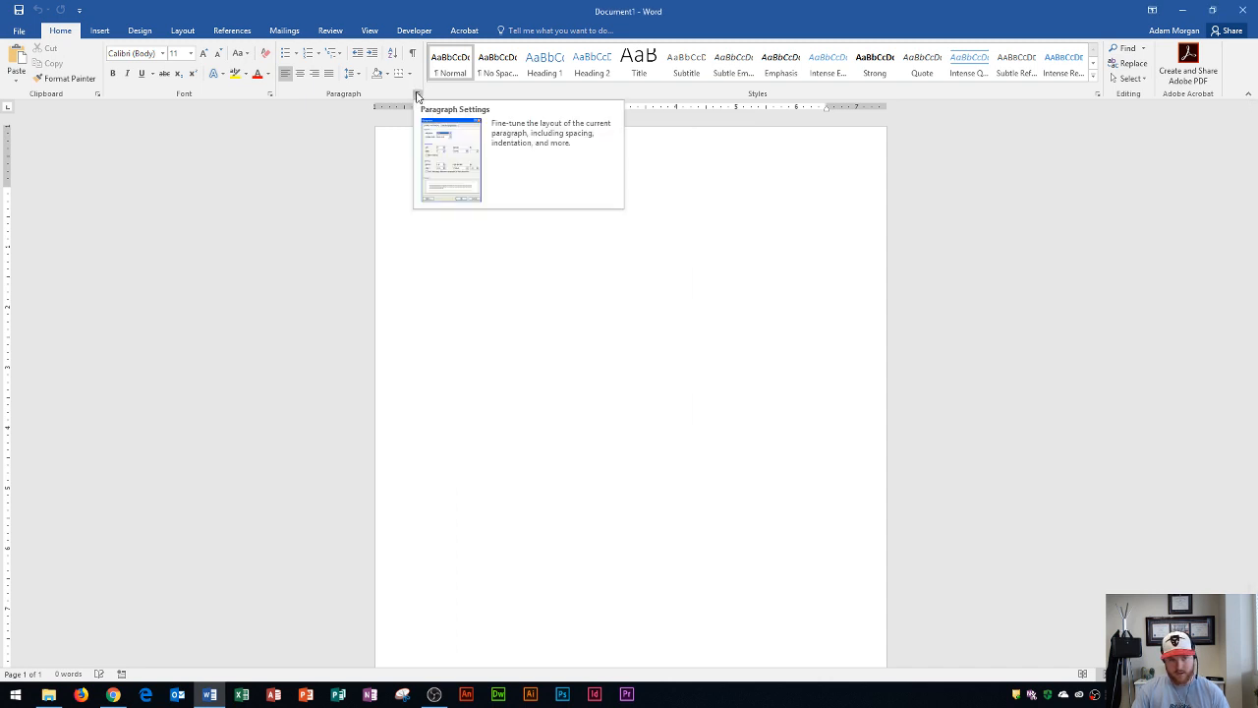
{"action": "mouse_move", "coordinate": [1008, 106]}
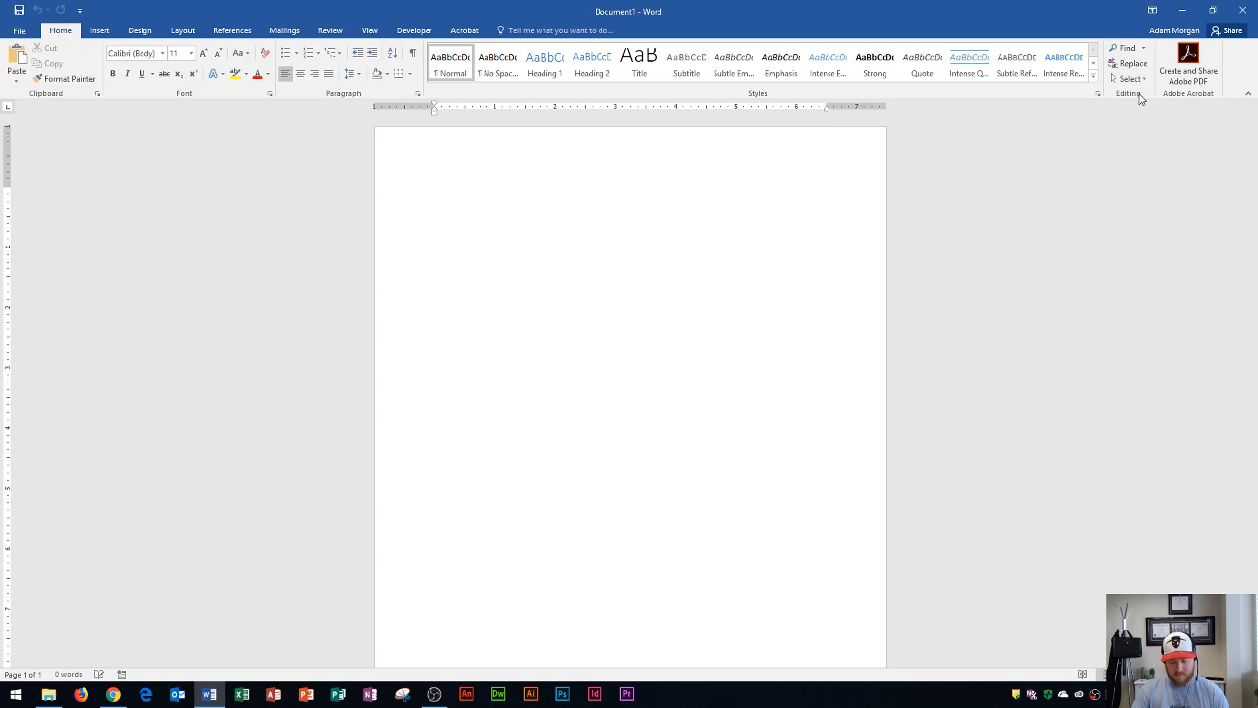
{"action": "mouse_move", "coordinate": [1061, 59]}
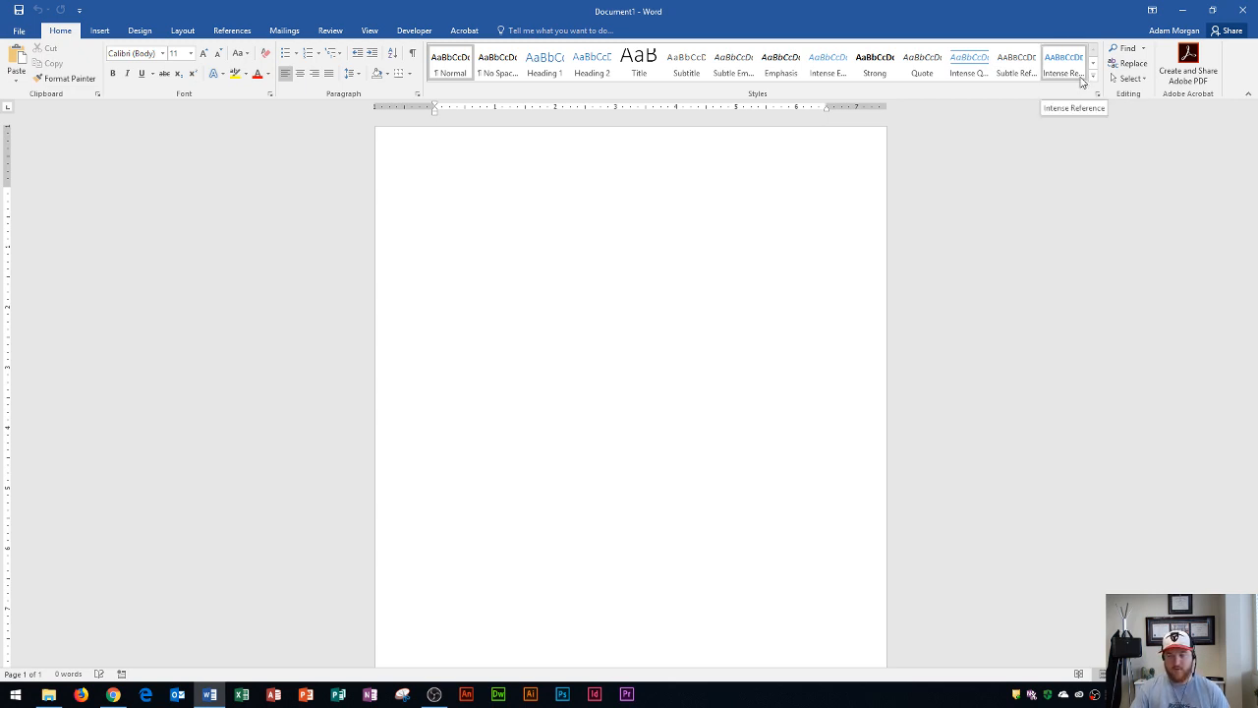
{"action": "mouse_move", "coordinate": [1217, 12]}
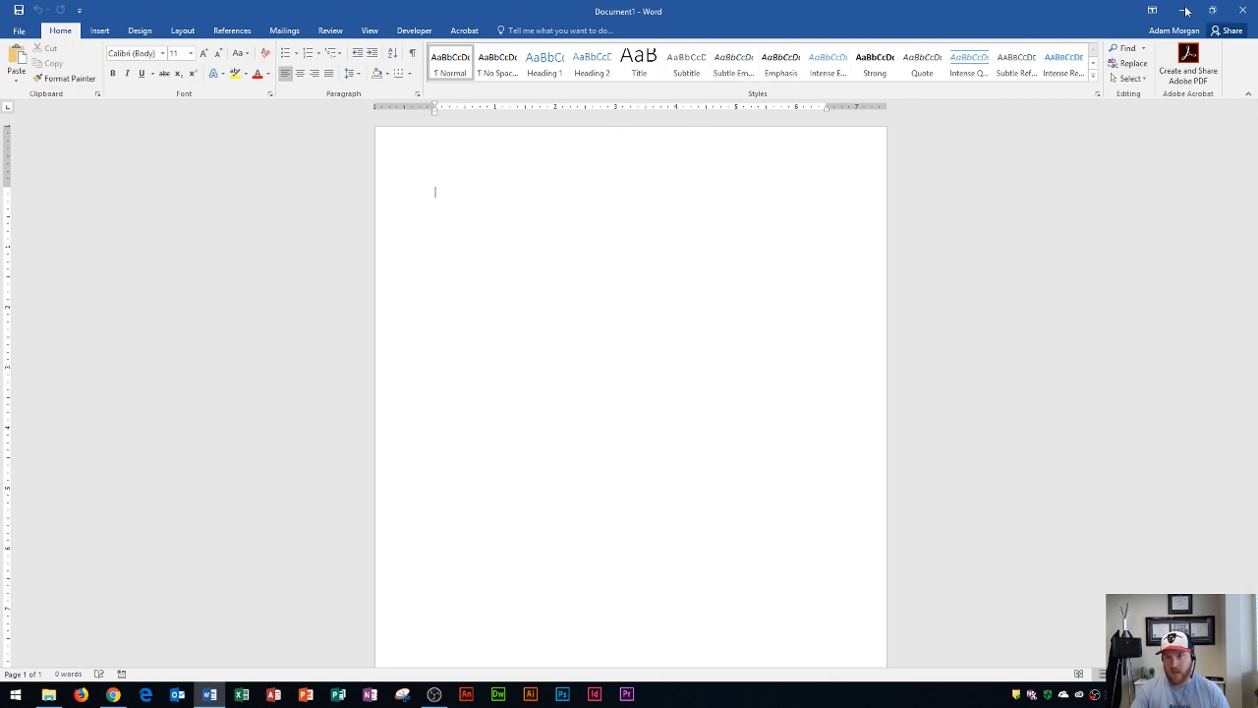
{"action": "left_click", "coordinate": [1211, 11]}
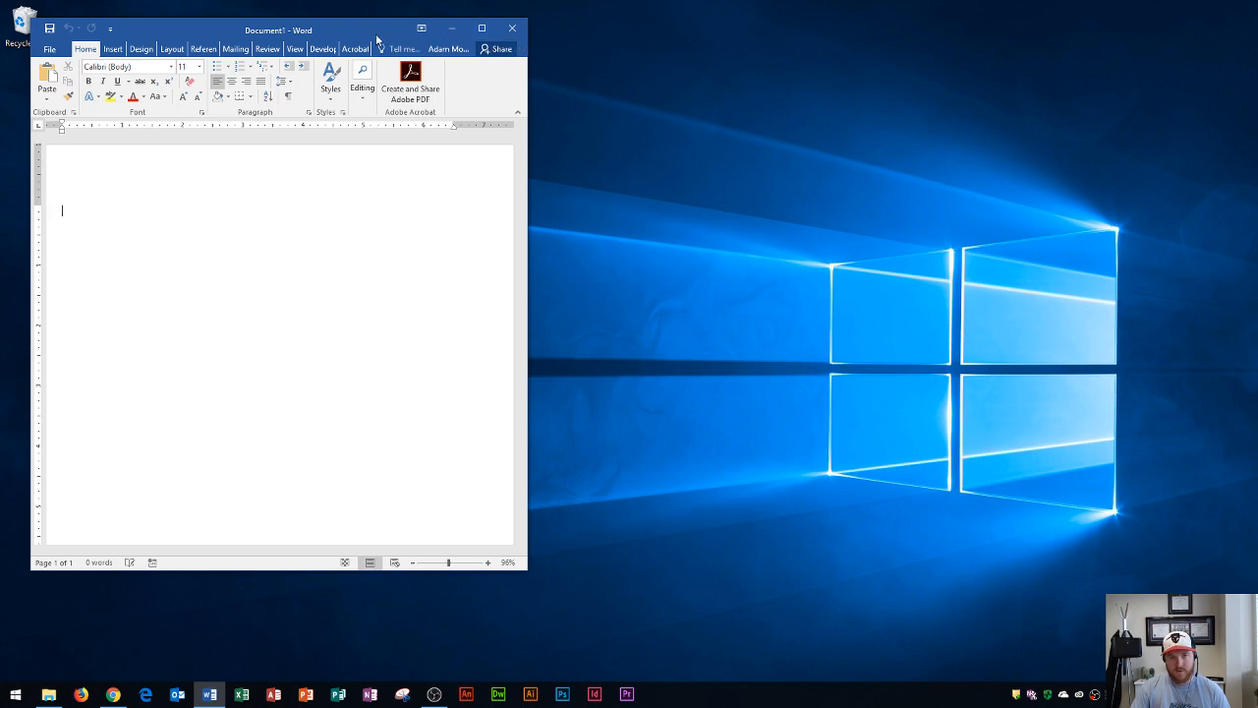
{"action": "left_click_drag", "start_coordinate": [279, 30], "coordinate": [386, 2]}
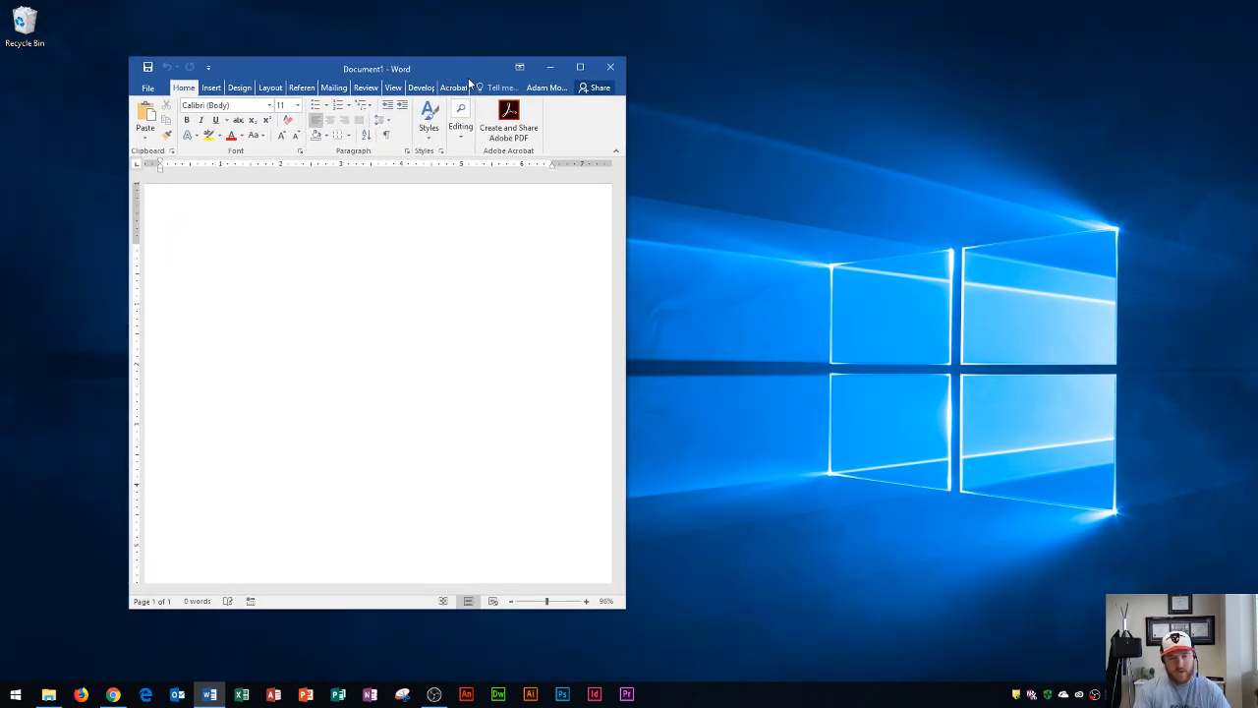
{"action": "left_click", "coordinate": [579, 67]}
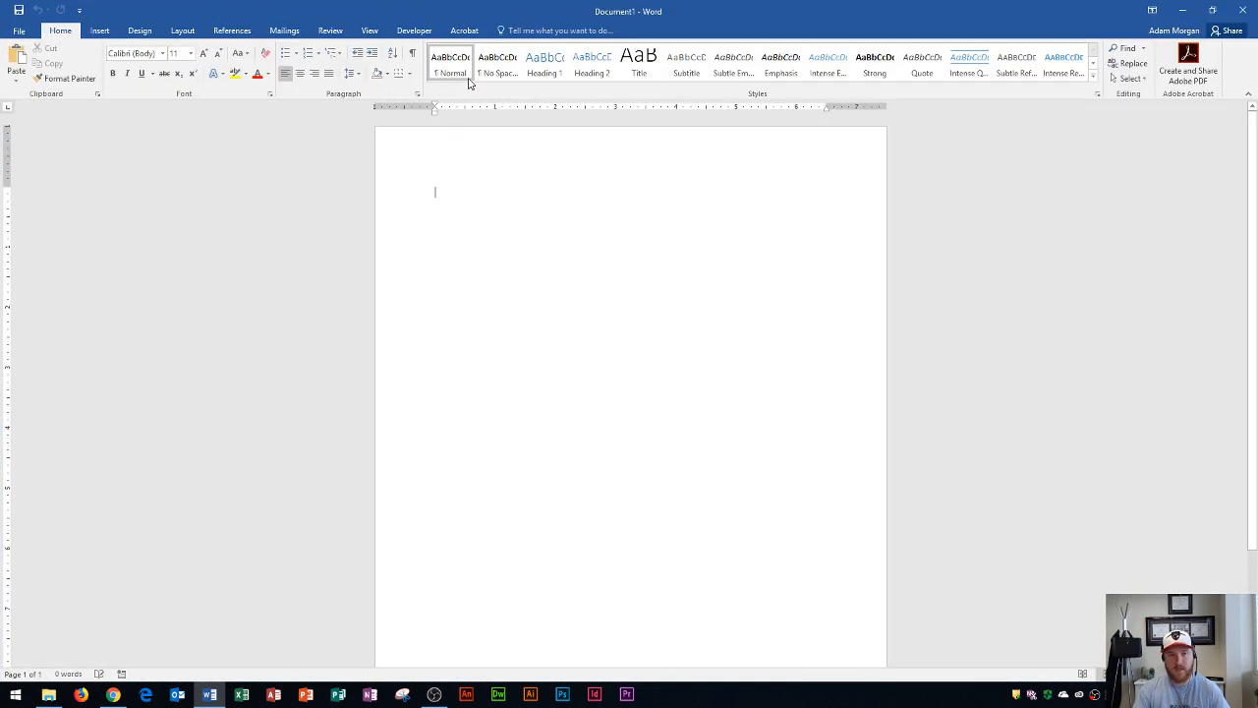
{"action": "mouse_move", "coordinate": [700, 177]}
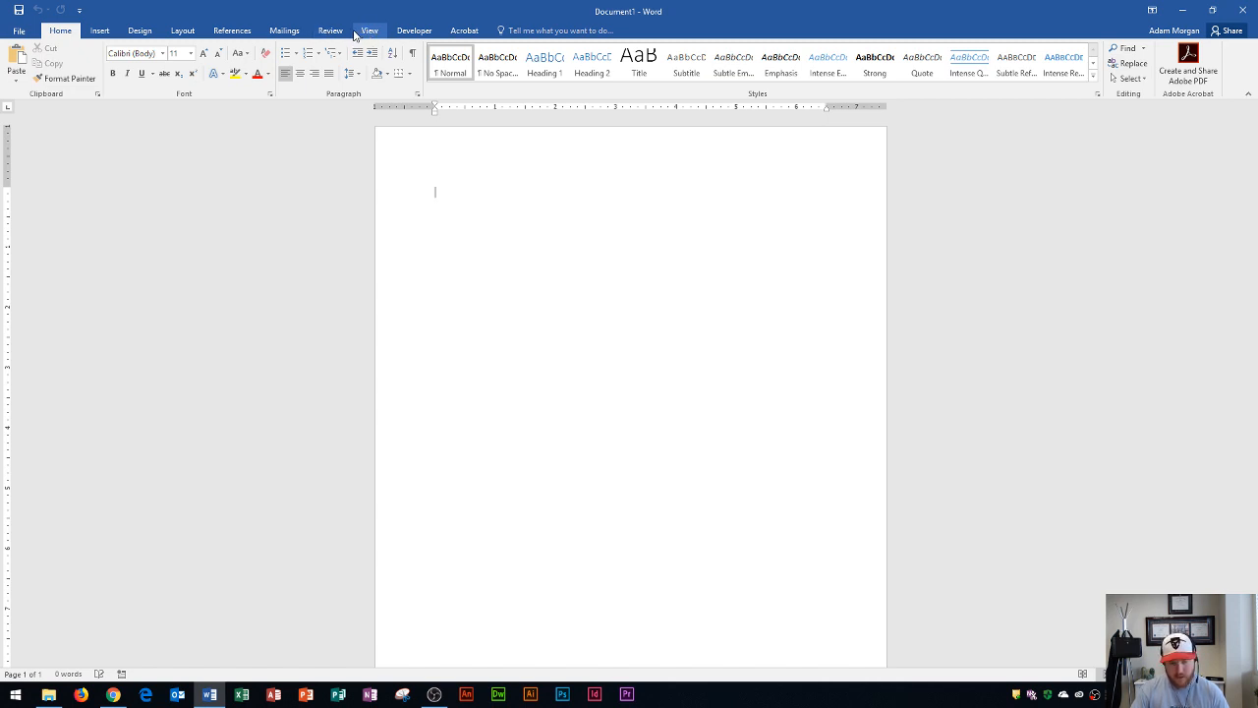
{"action": "mouse_move", "coordinate": [420, 228]}
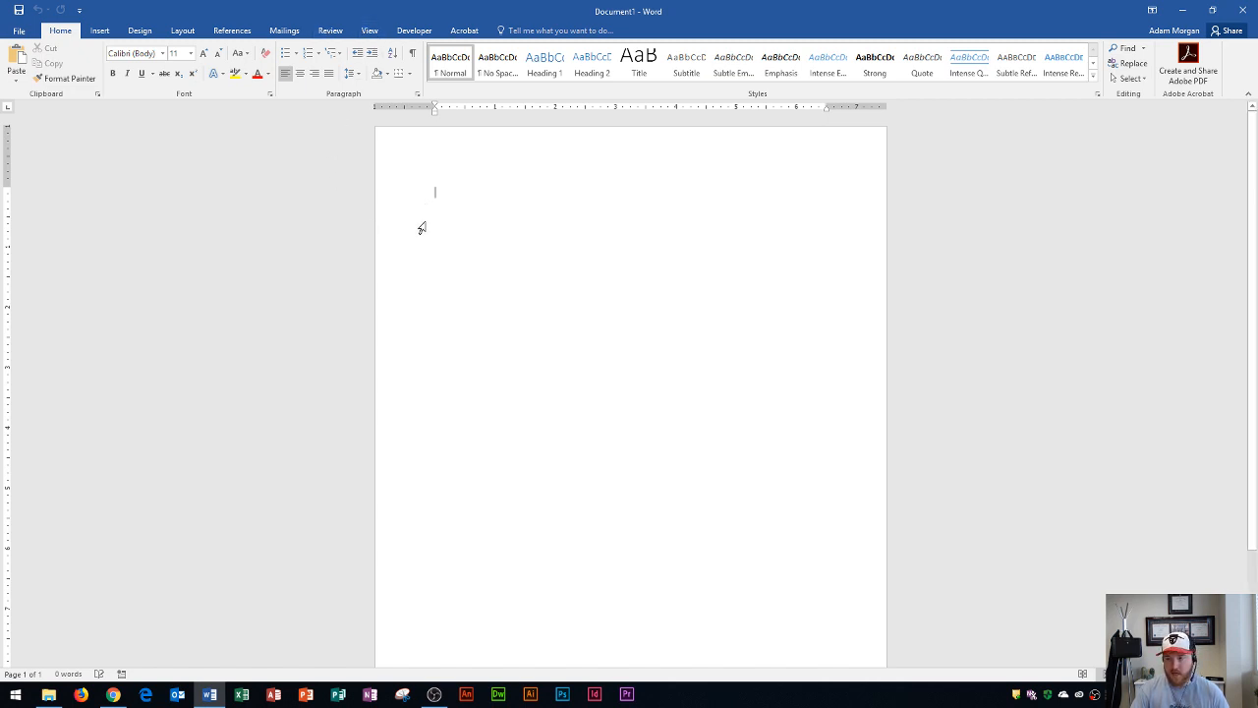
{"action": "mouse_move", "coordinate": [509, 437]}
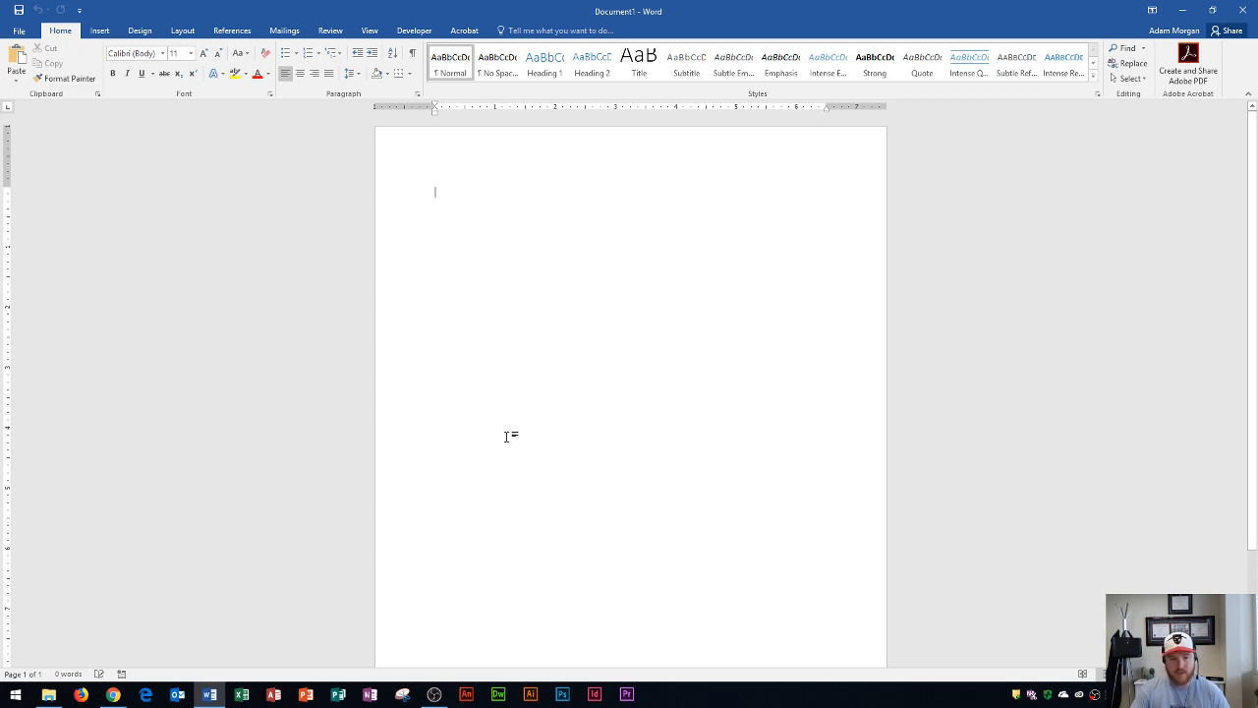
{"action": "mouse_move", "coordinate": [307, 667]}
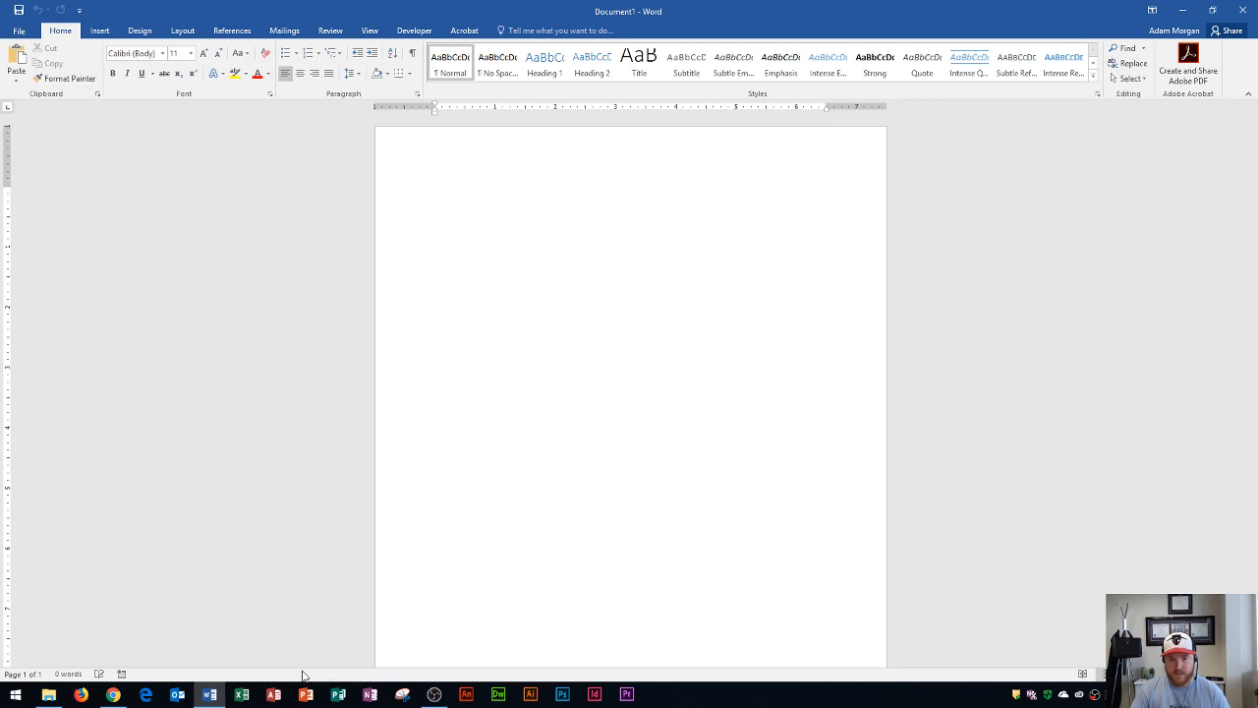
{"action": "mouse_move", "coordinate": [195, 677]}
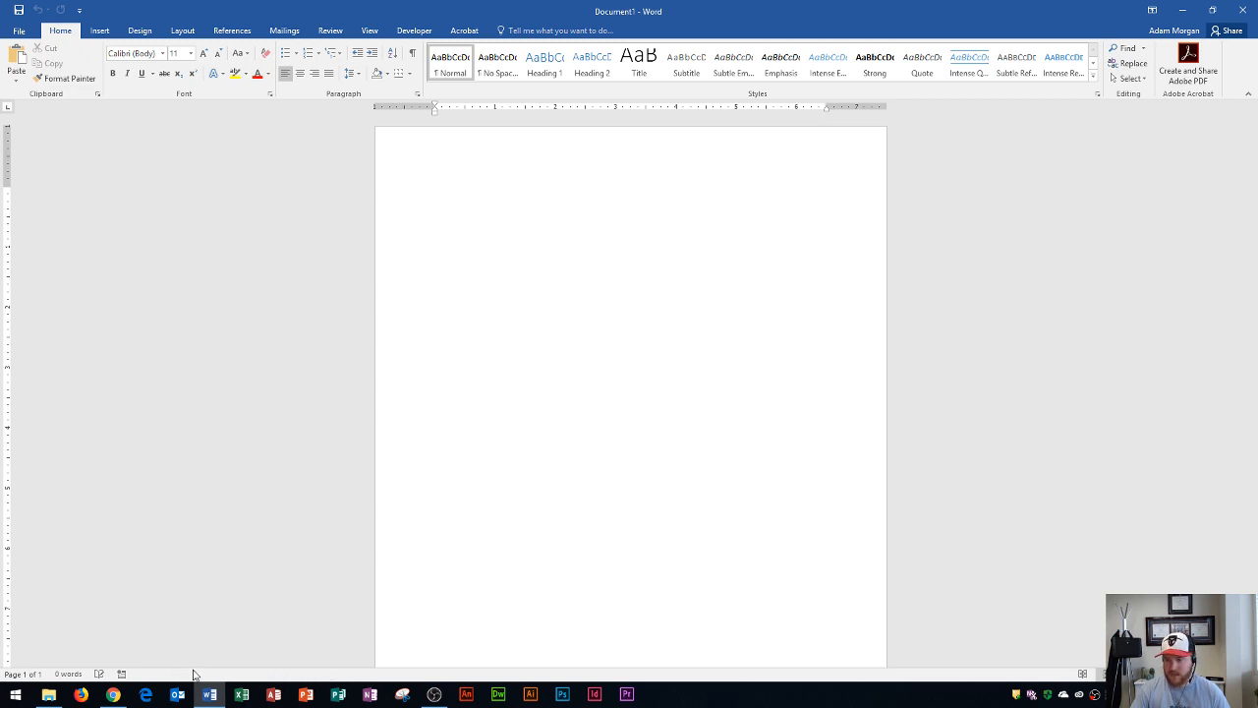
{"action": "left_click", "coordinate": [437, 192]}
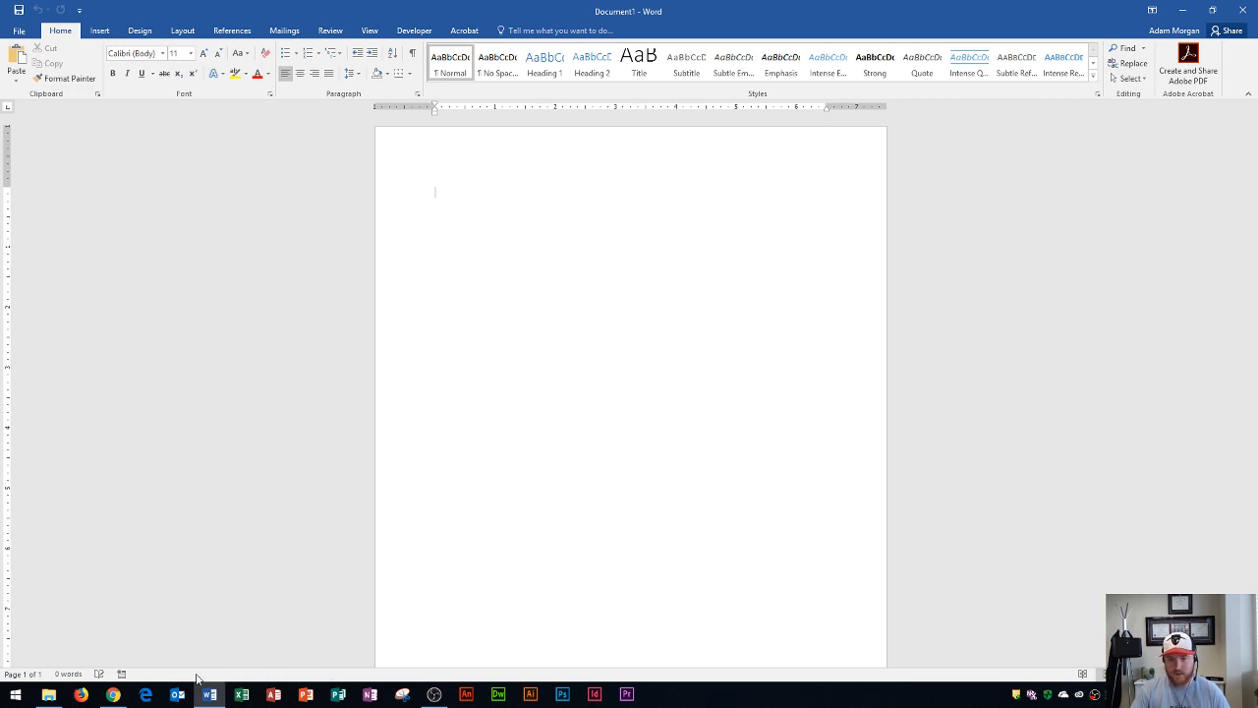
{"action": "mouse_move", "coordinate": [179, 678]}
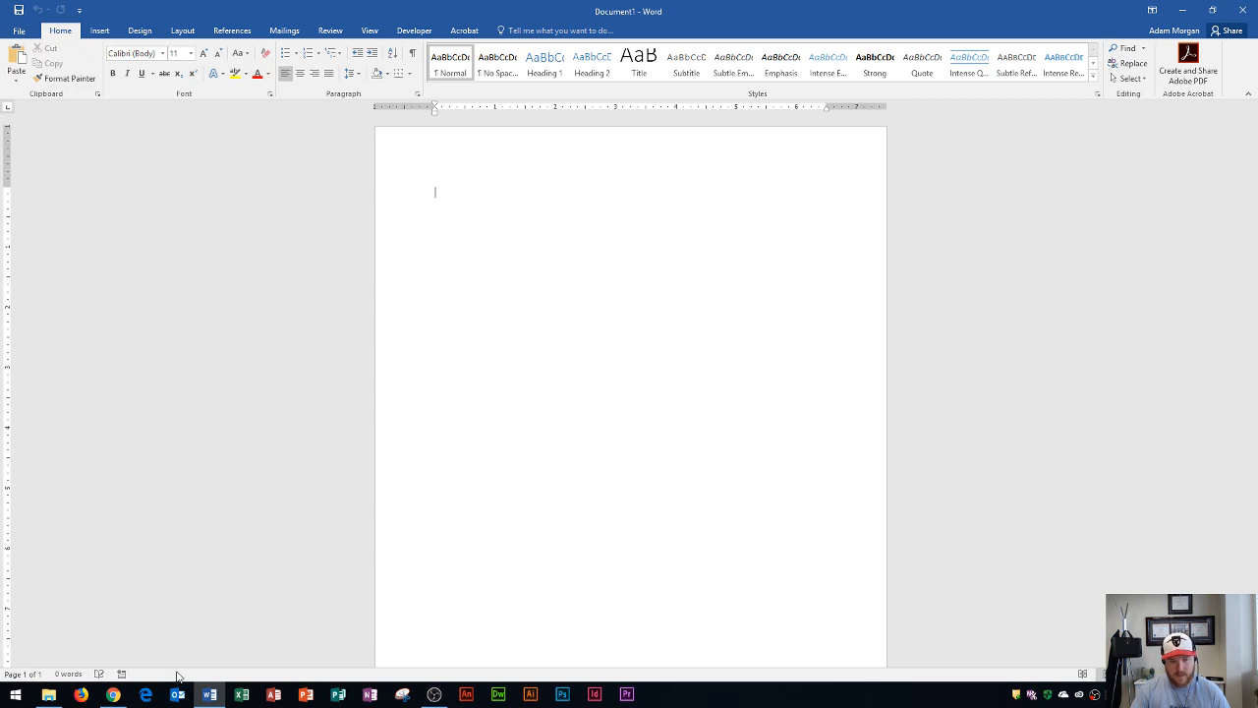
{"action": "mouse_move", "coordinate": [201, 676]}
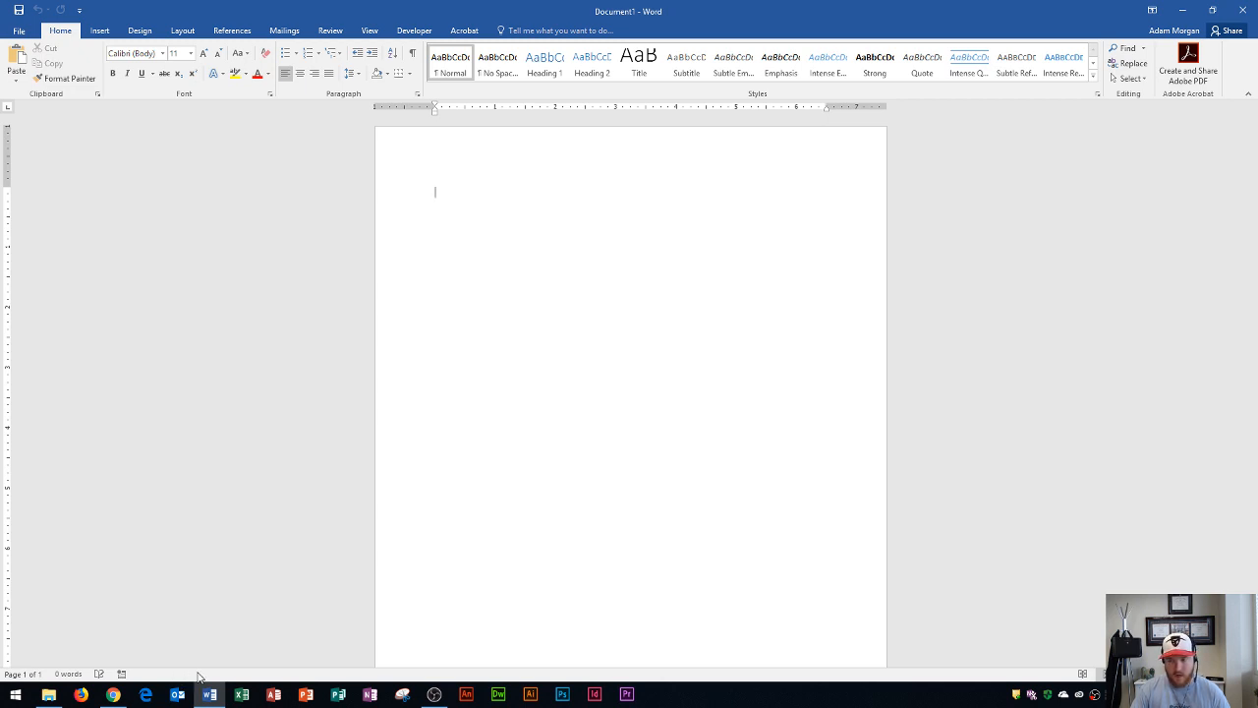
{"action": "mouse_move", "coordinate": [232, 668]}
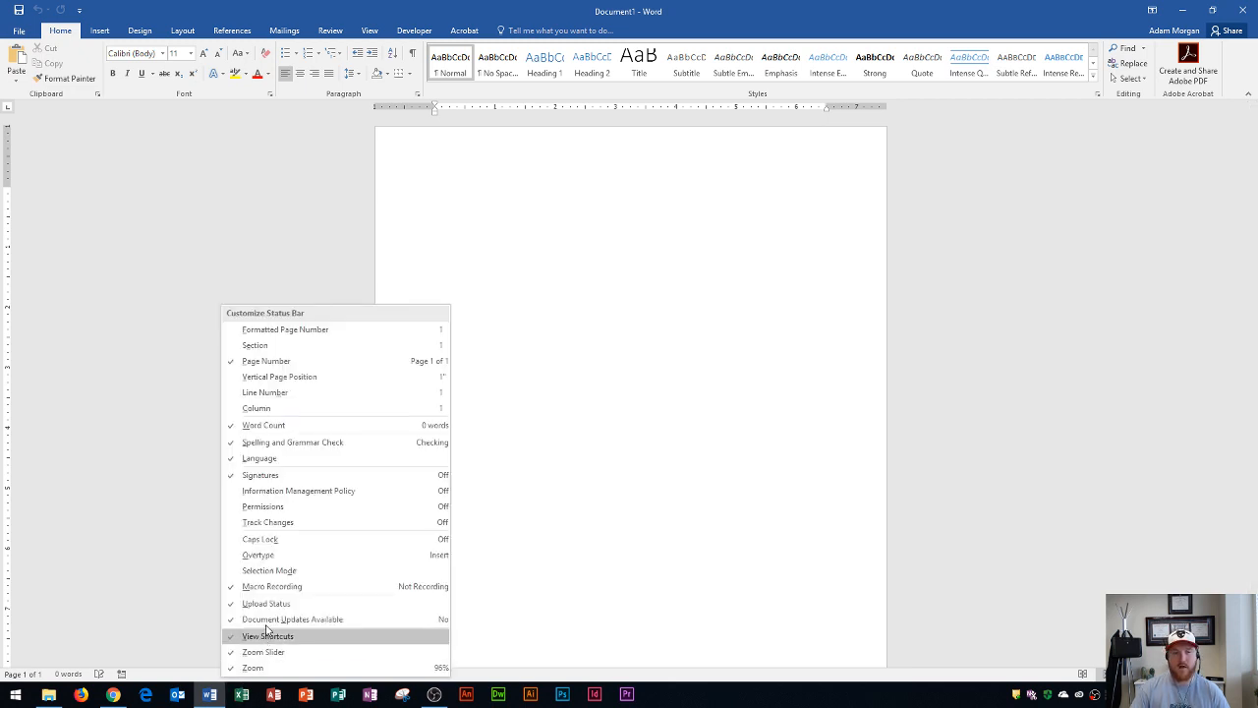
{"action": "mouse_move", "coordinate": [362, 507]}
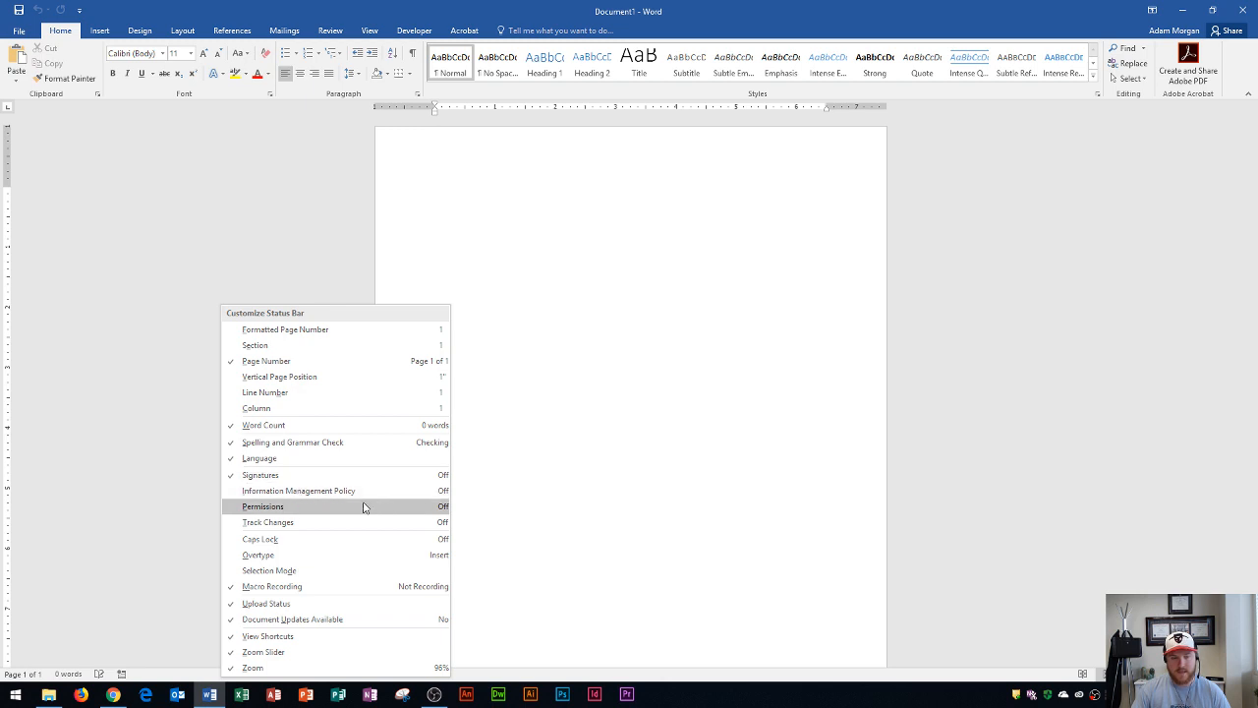
{"action": "mouse_move", "coordinate": [309, 407]}
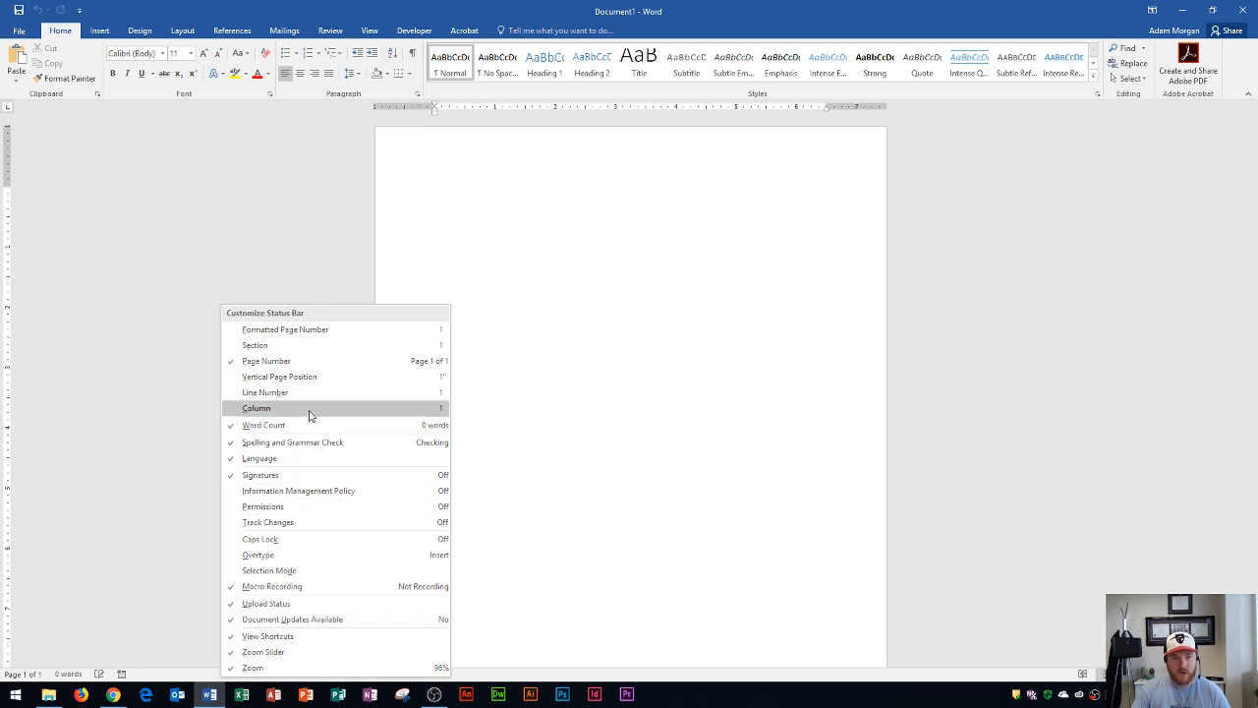
{"action": "mouse_move", "coordinate": [265, 362]}
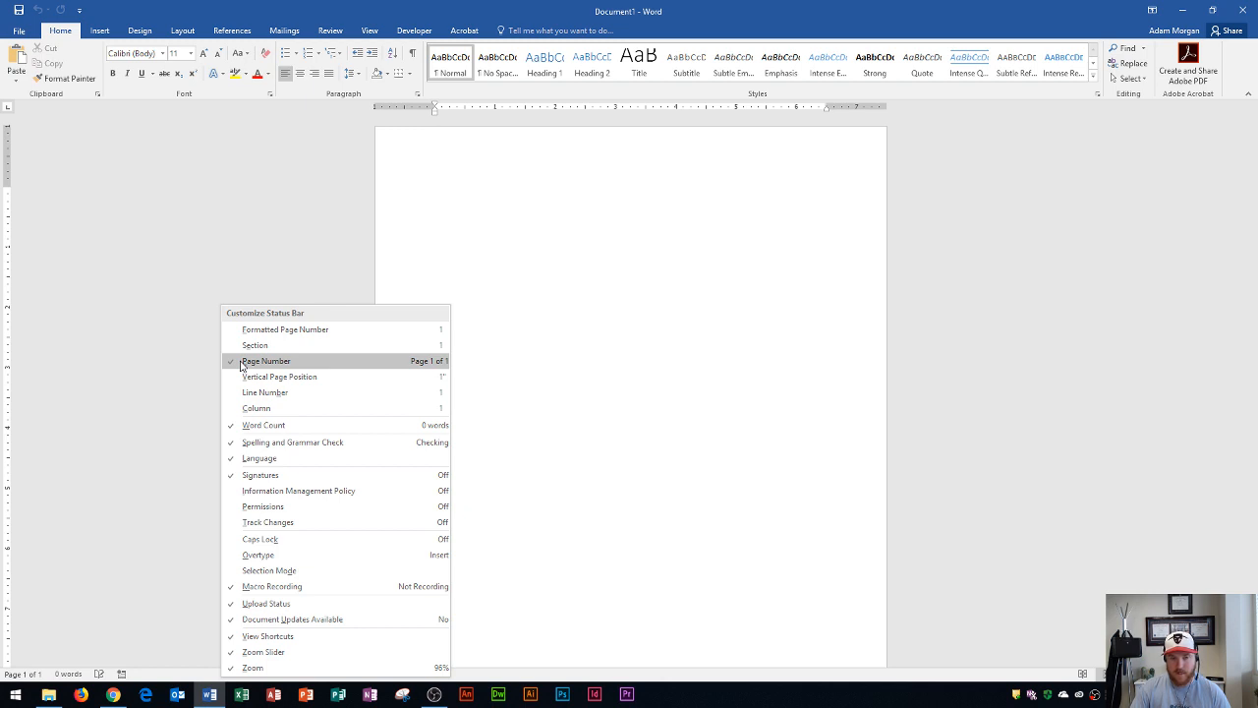
{"action": "mouse_move", "coordinate": [63, 593]}
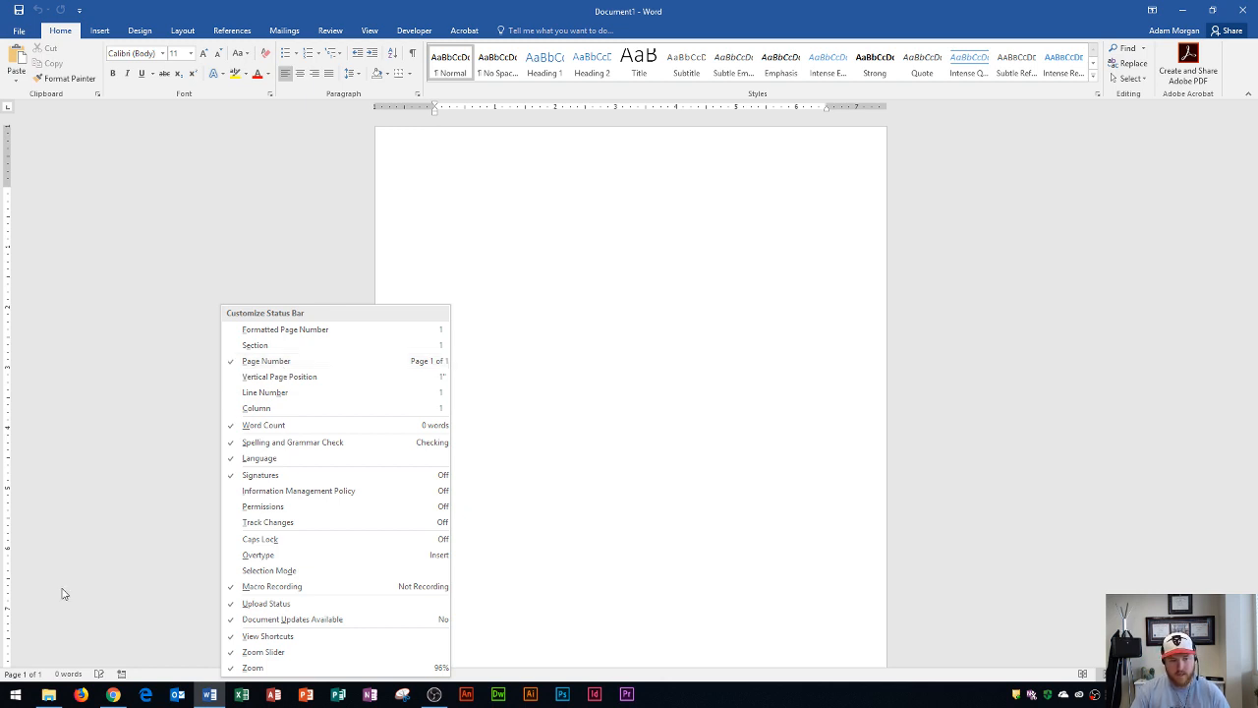
{"action": "mouse_move", "coordinate": [30, 674]}
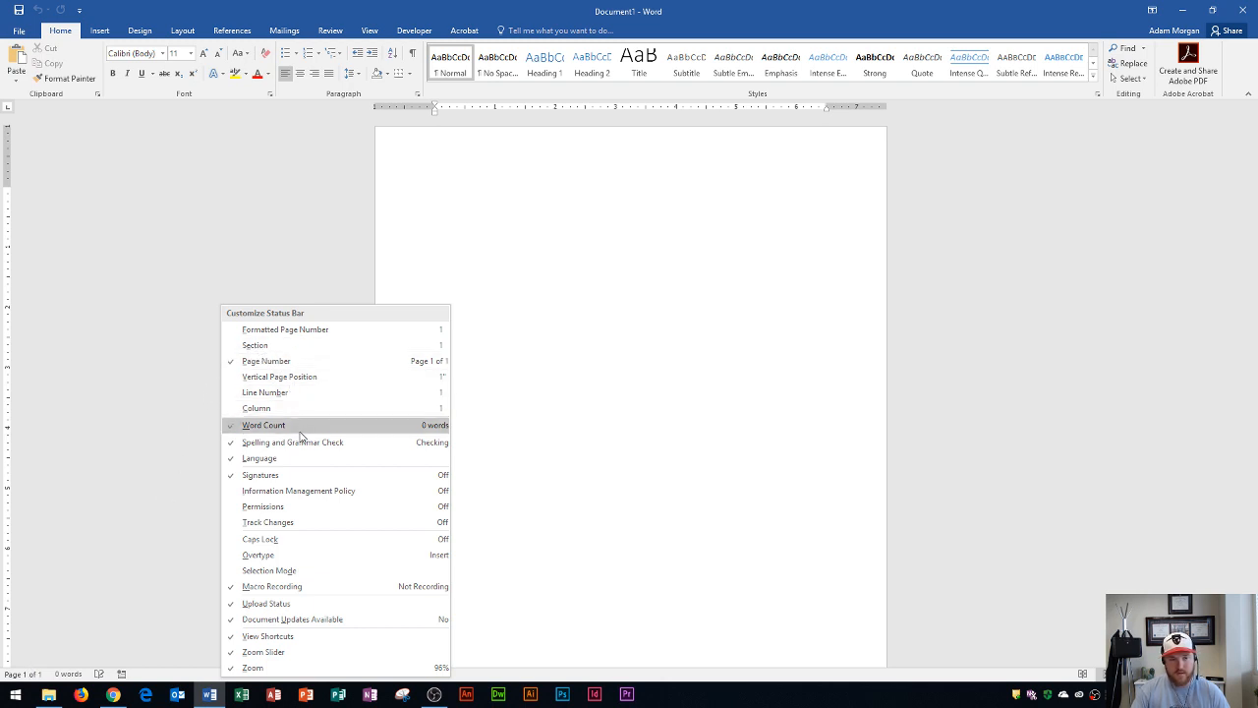
{"action": "mouse_move", "coordinate": [299, 507]}
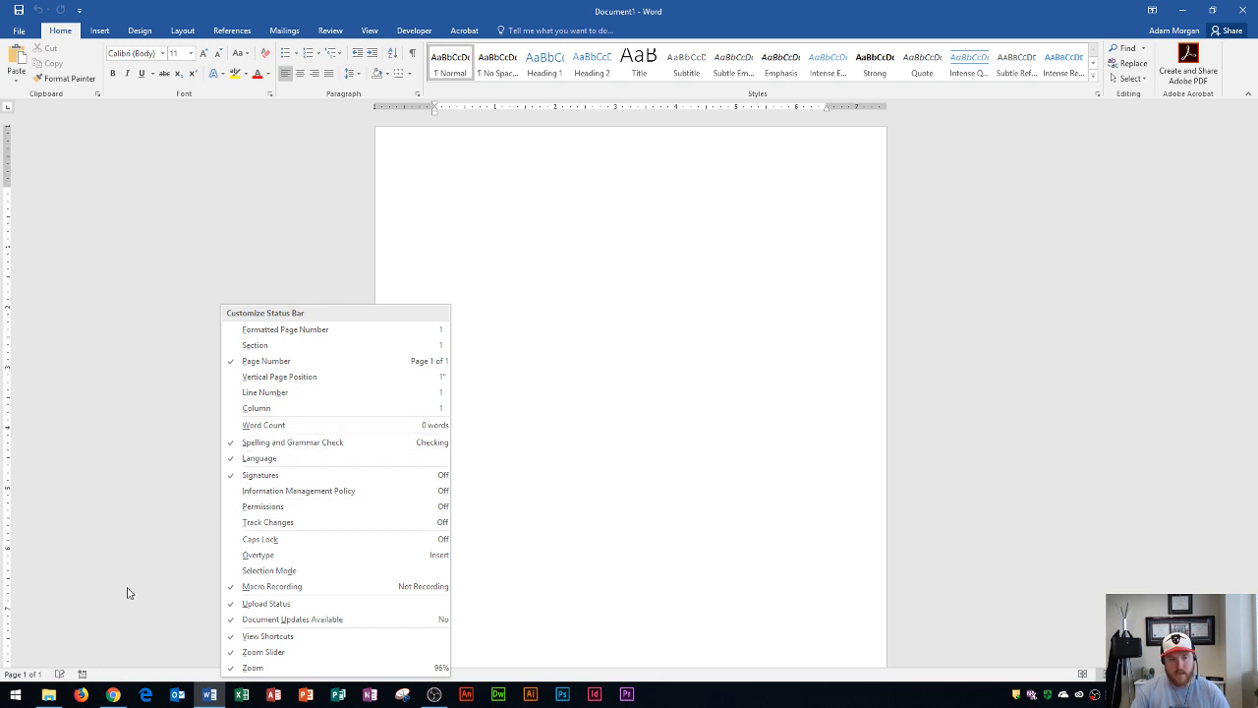
{"action": "mouse_move", "coordinate": [255, 407]}
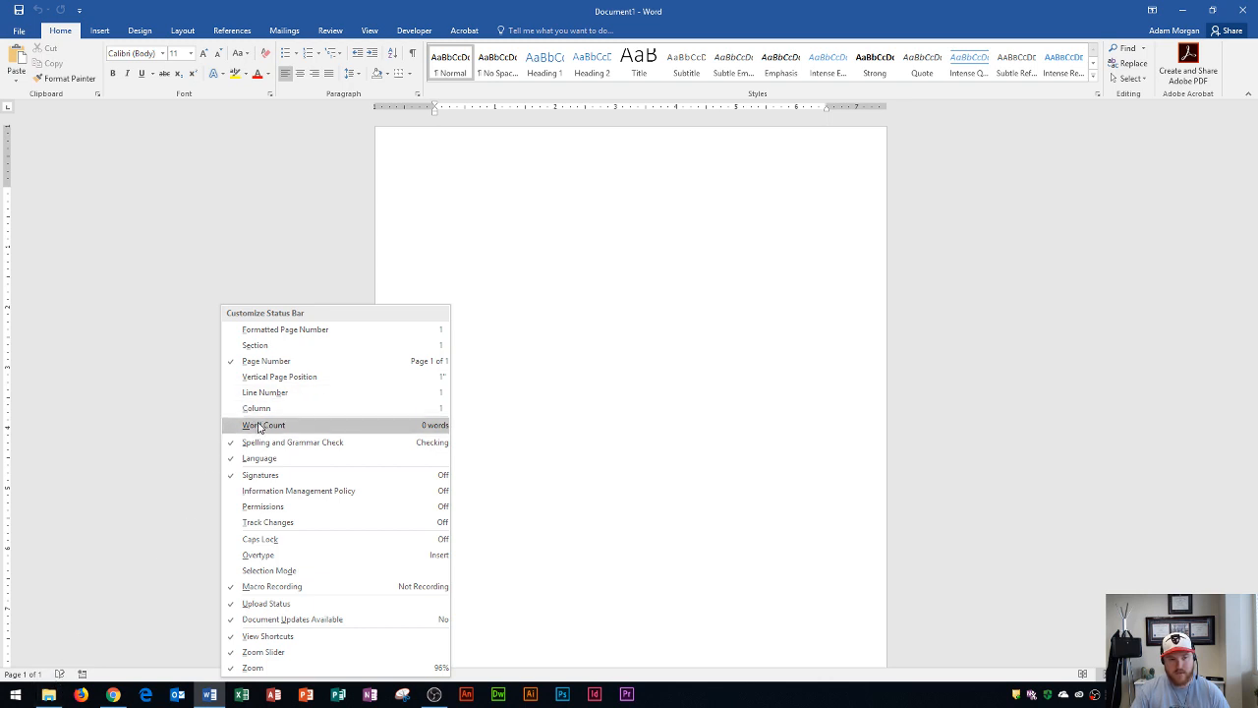
Step: Turn Word Count back on in the Customize Status Bar list
{"action": "left_click", "coordinate": [263, 425]}
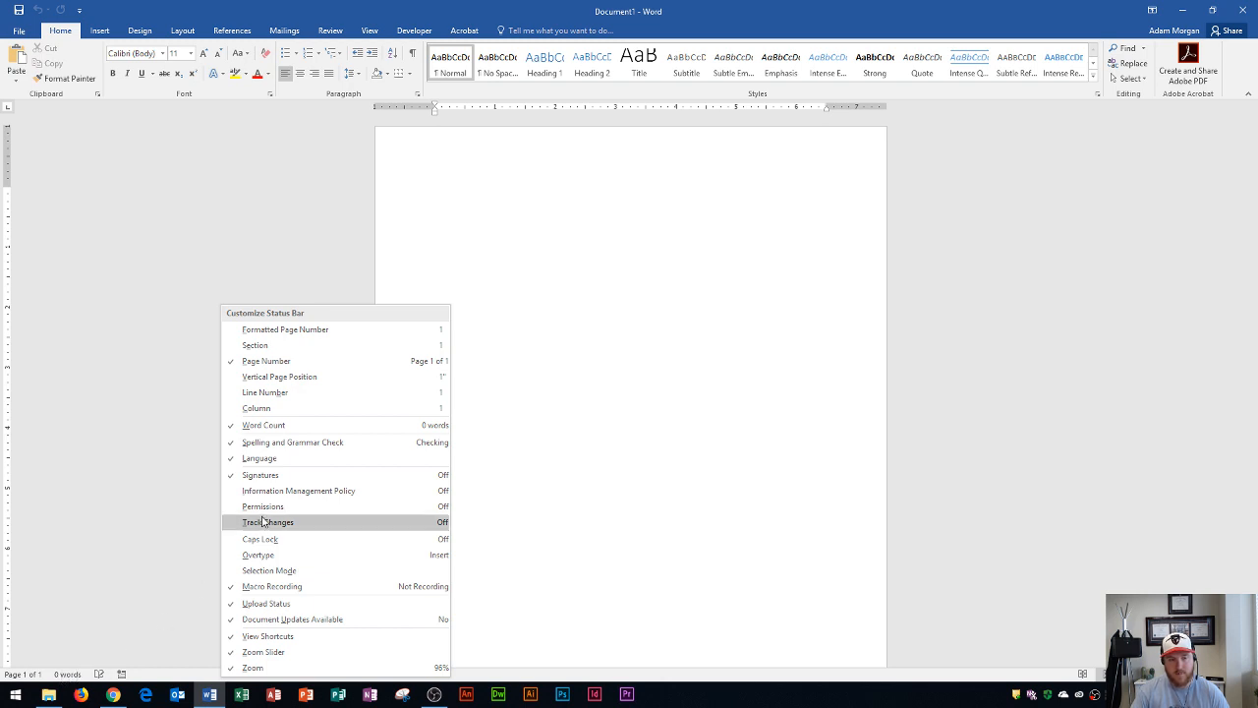
{"action": "mouse_move", "coordinate": [318, 394]}
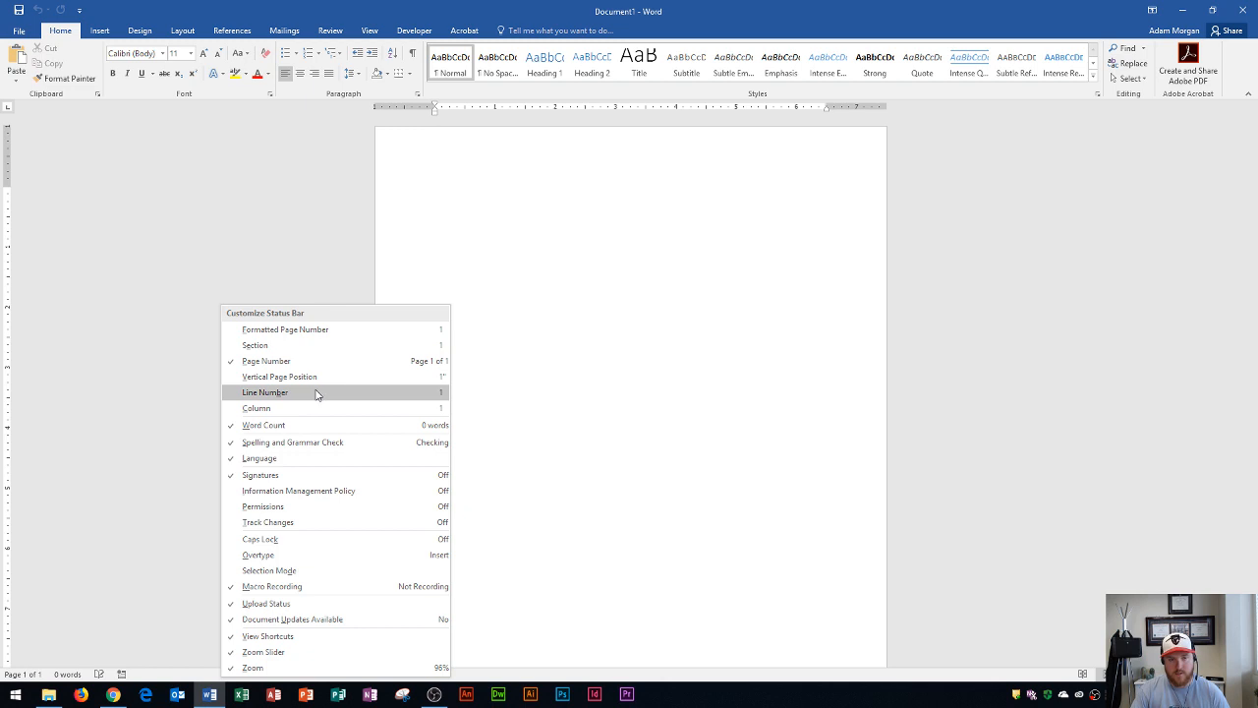
{"action": "mouse_move", "coordinate": [287, 397]}
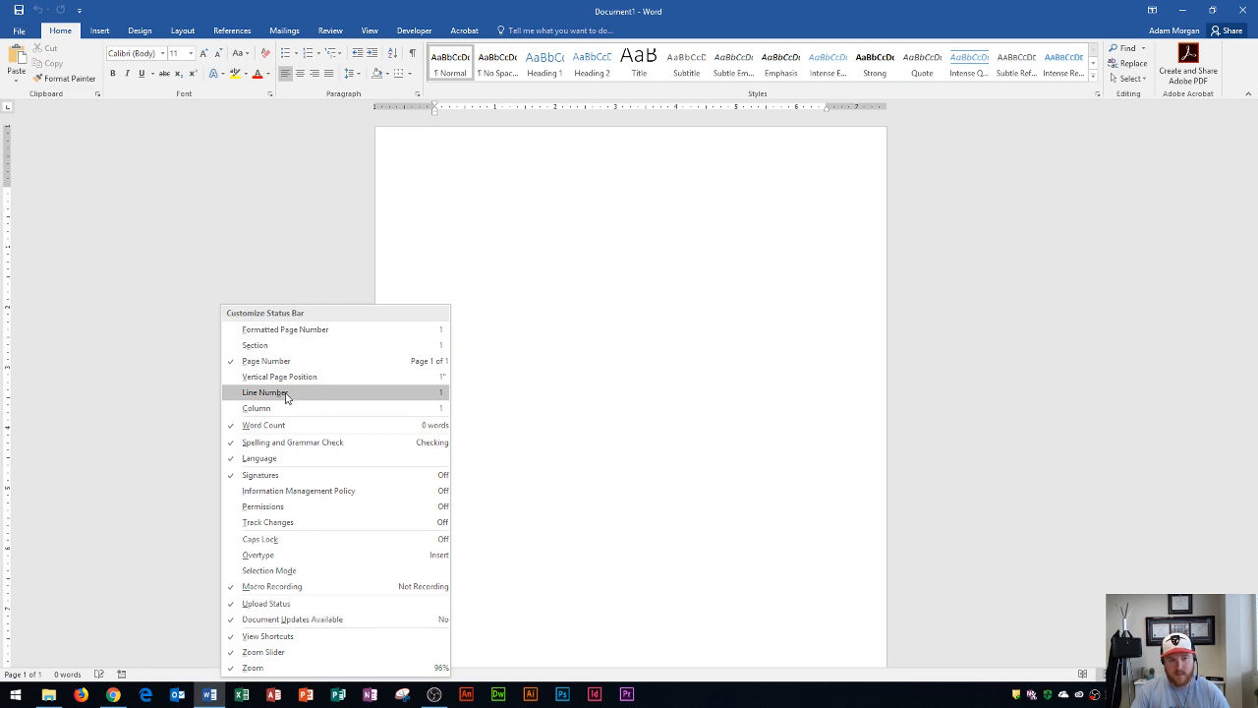
Step: Show Line Number and Caps Lock in the status bar and hide Page Number
{"action": "left_click", "coordinate": [263, 393]}
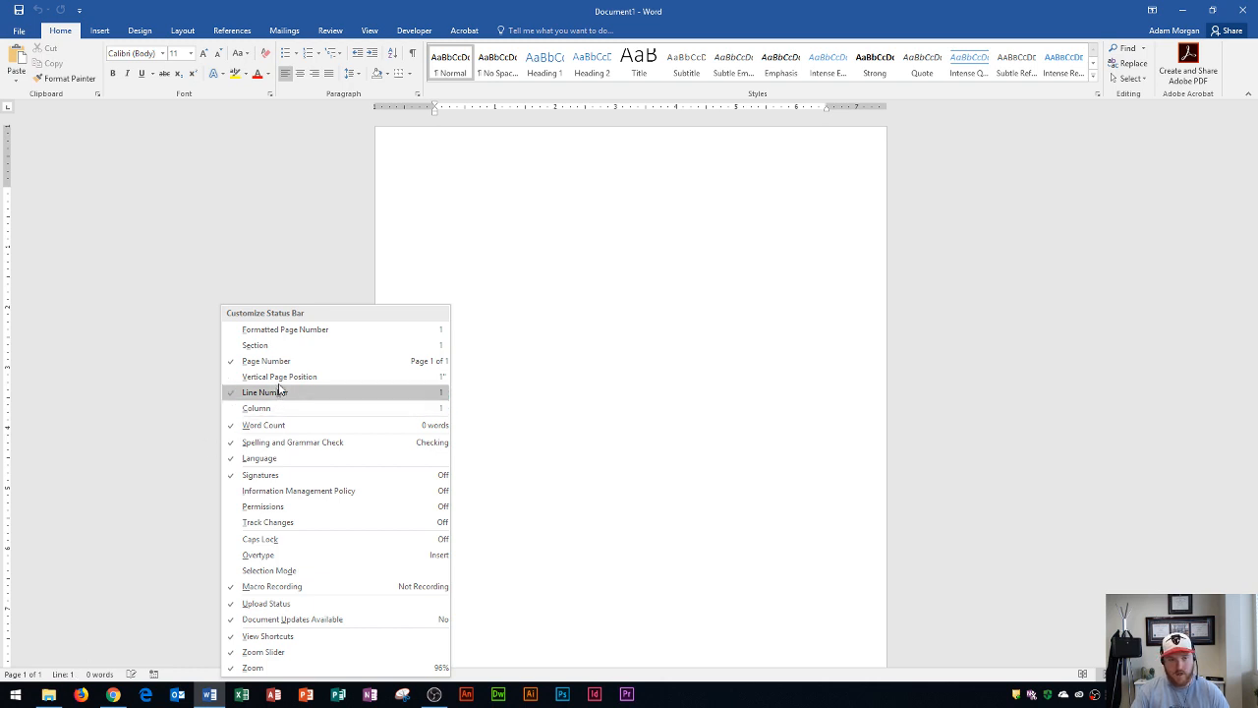
{"action": "mouse_move", "coordinate": [290, 361]}
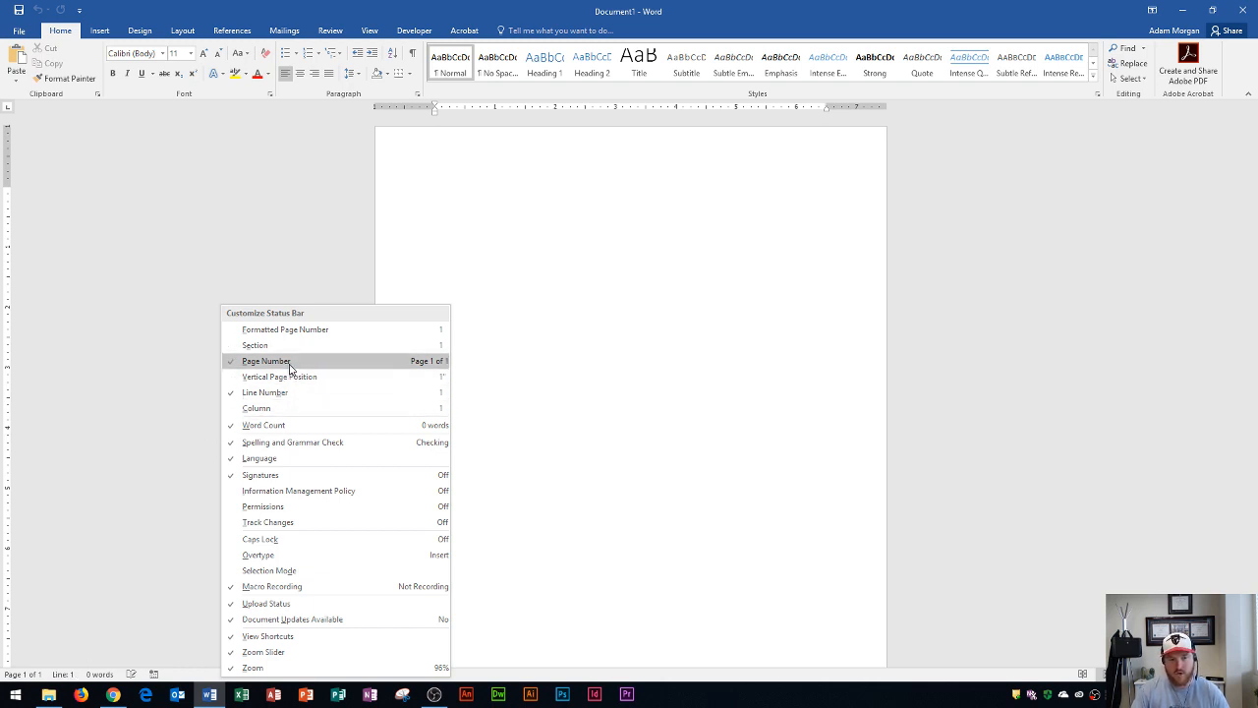
{"action": "left_click", "coordinate": [266, 361]}
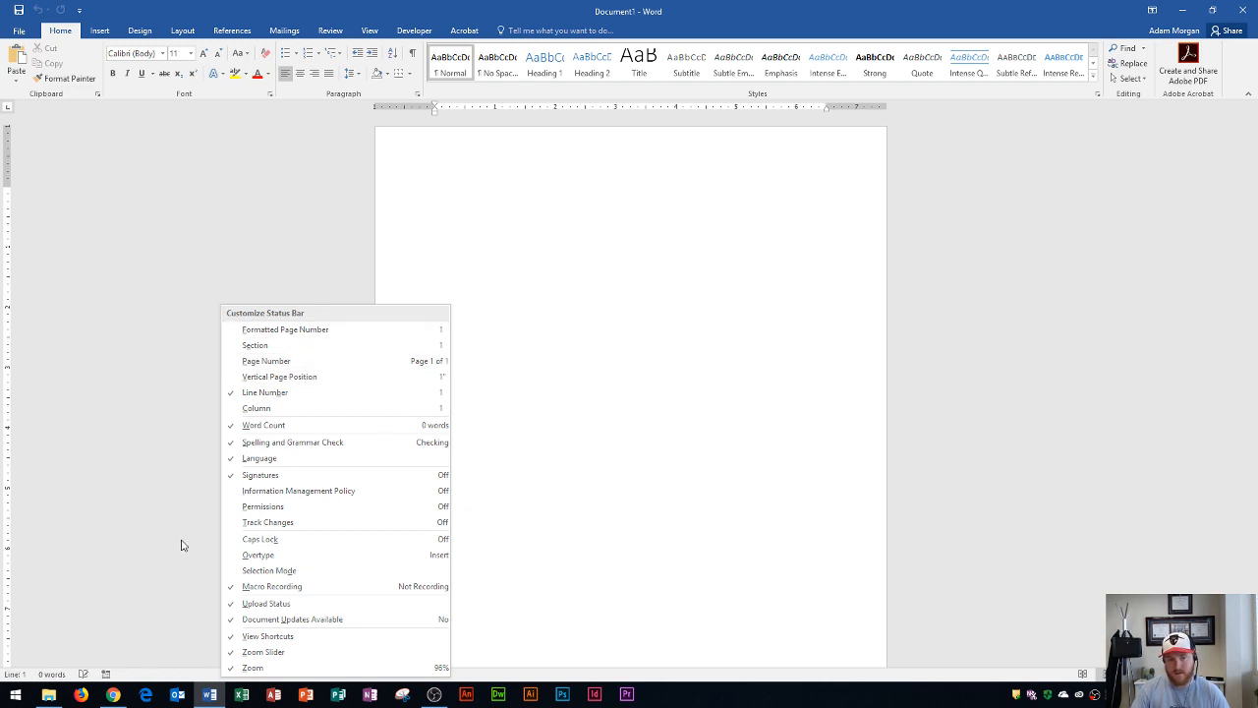
{"action": "mouse_move", "coordinate": [279, 538]}
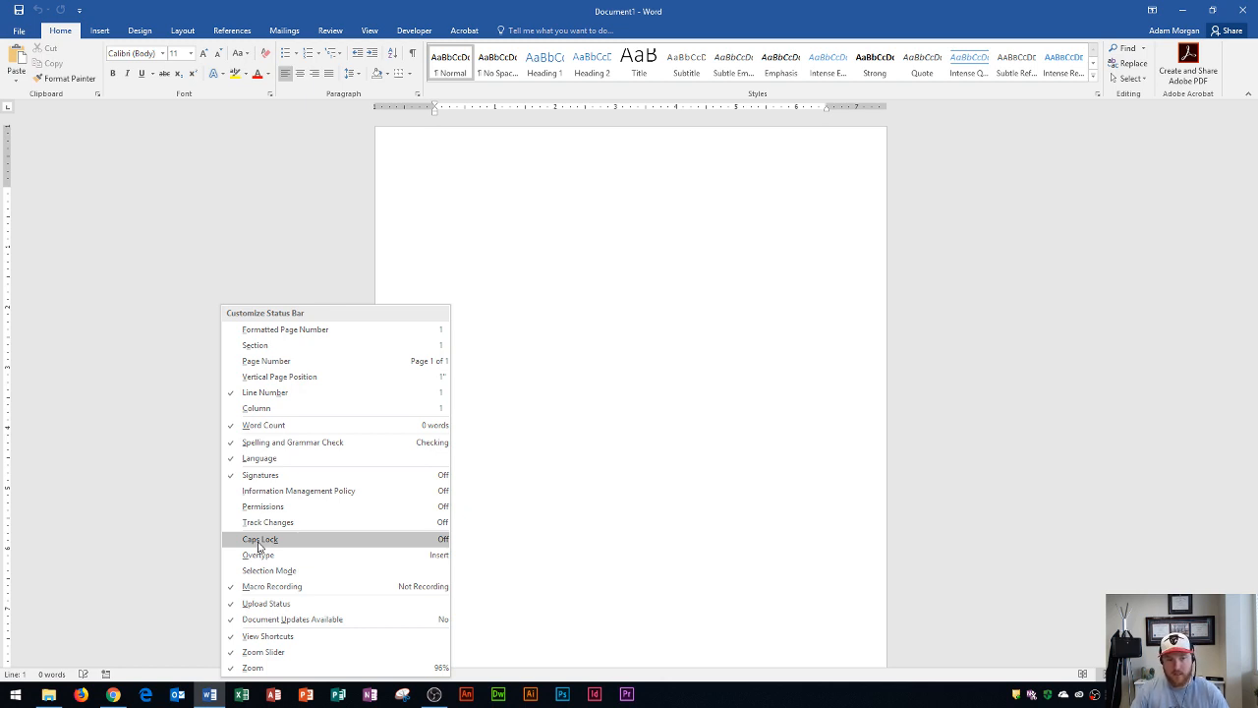
{"action": "left_click", "coordinate": [259, 539]}
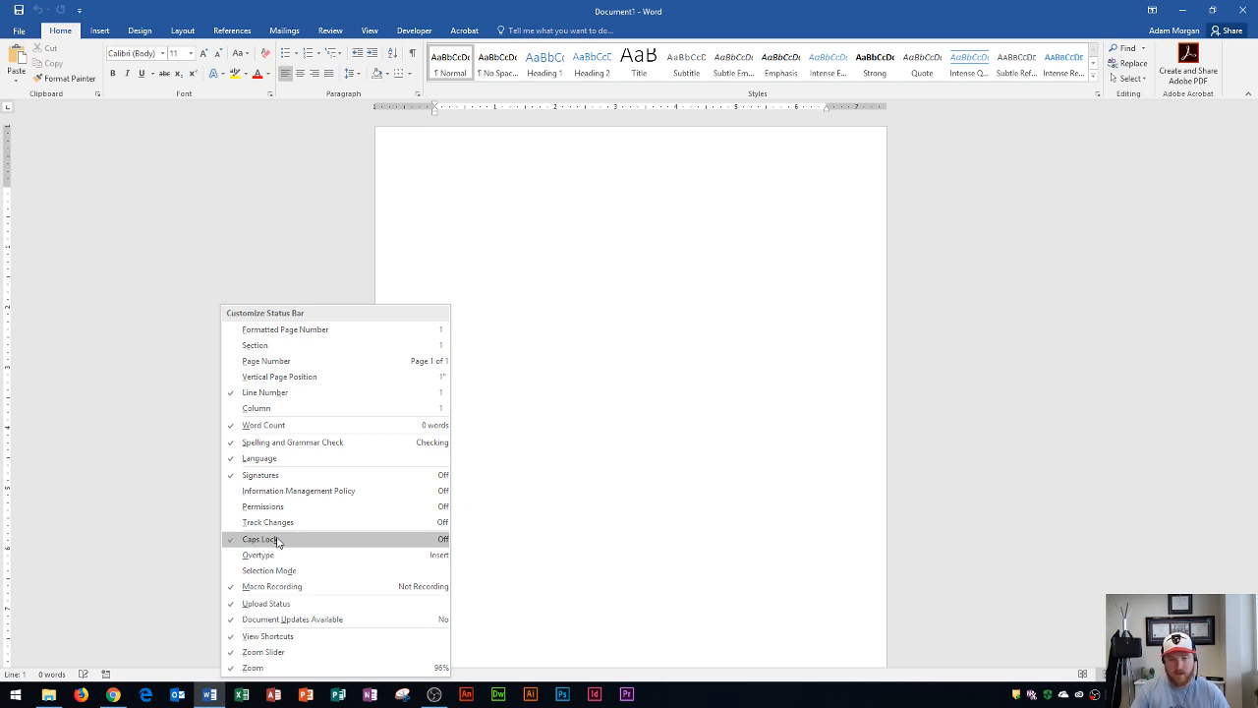
{"action": "mouse_move", "coordinate": [285, 523]}
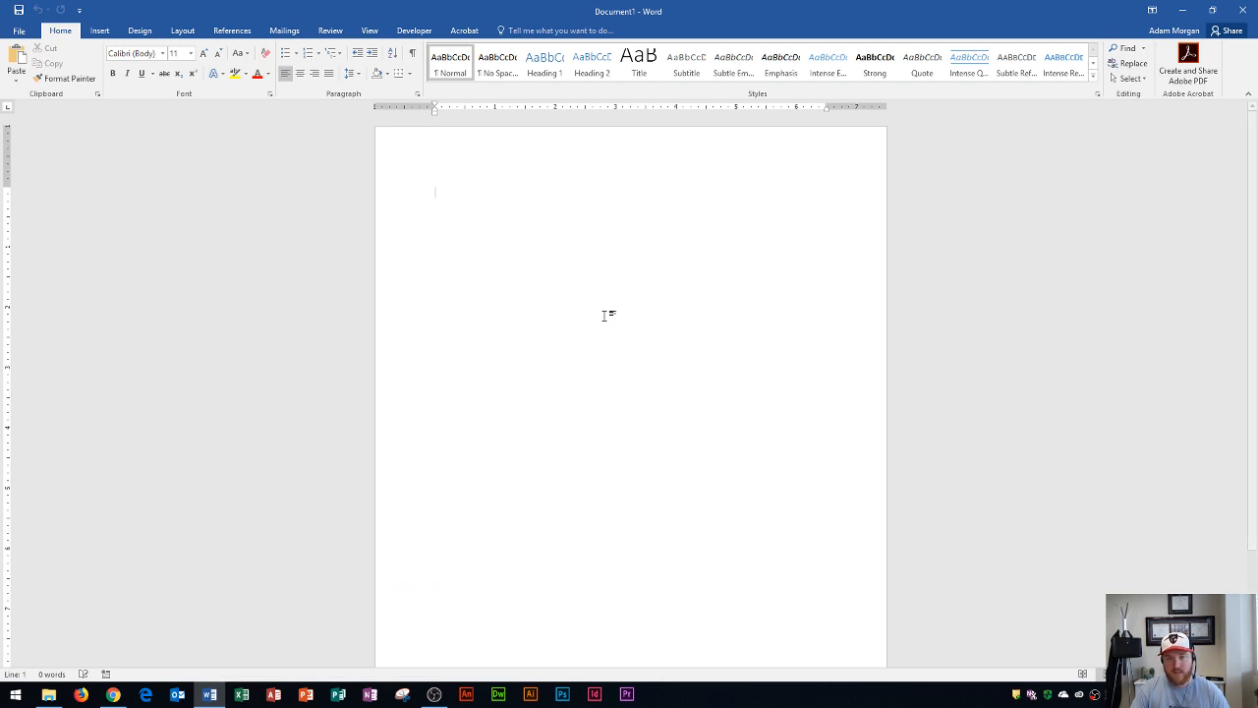
{"action": "mouse_move", "coordinate": [778, 550]}
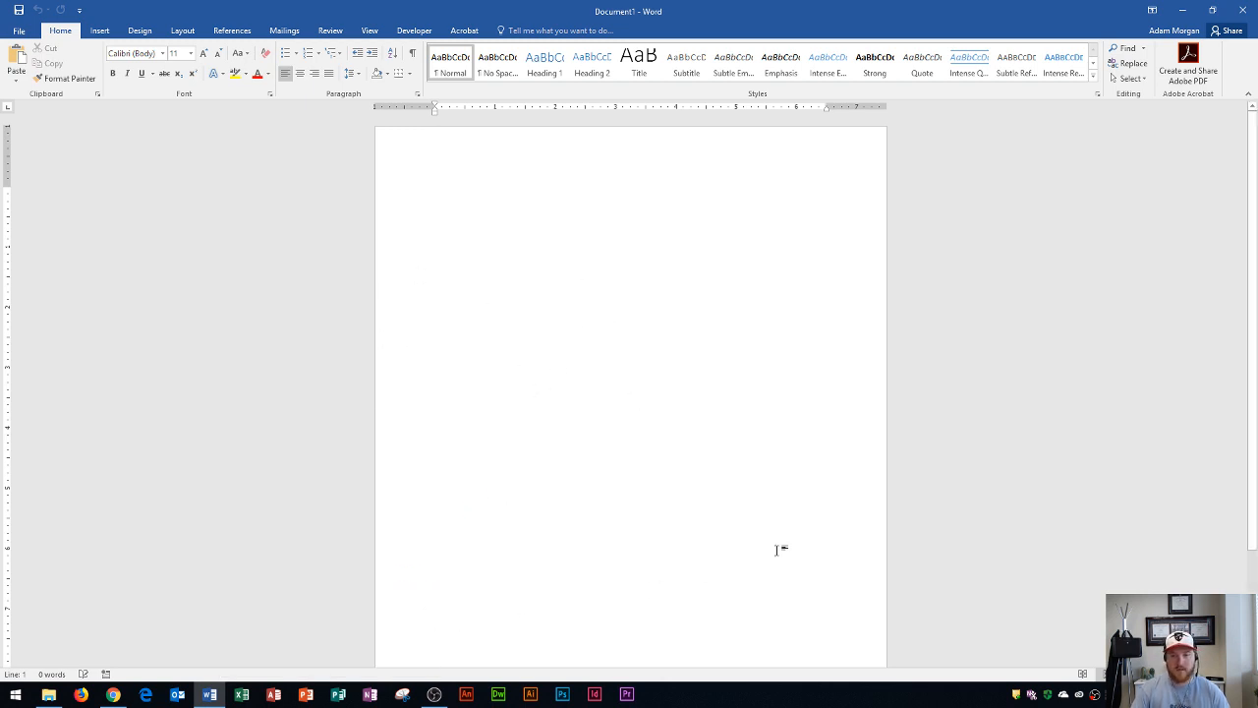